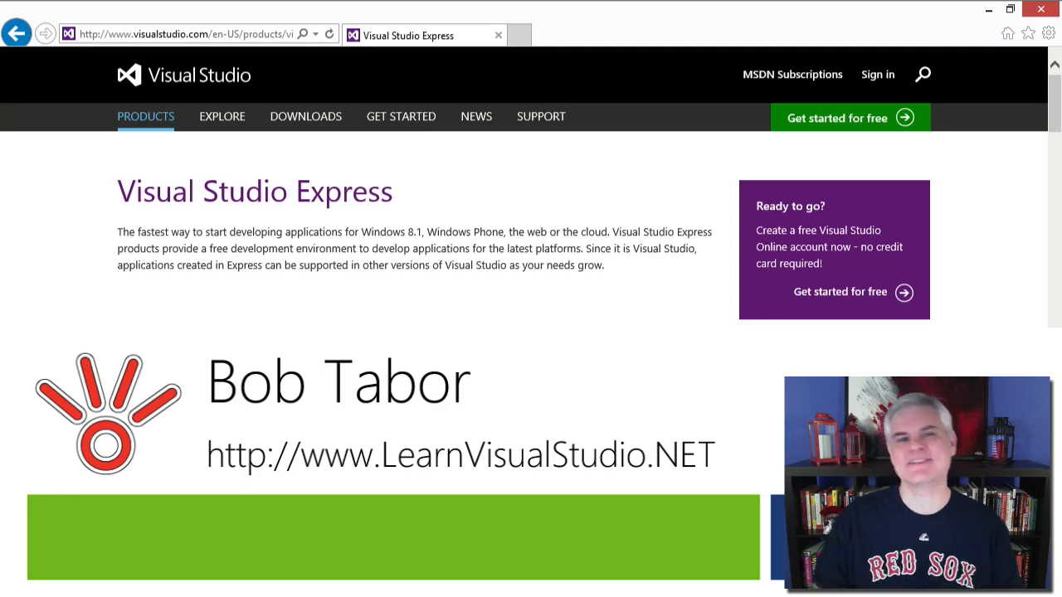
- Scroll the Express product page down to the Express 2013 for Windows Desktop entry and its system requirements
scroll(down, 3)
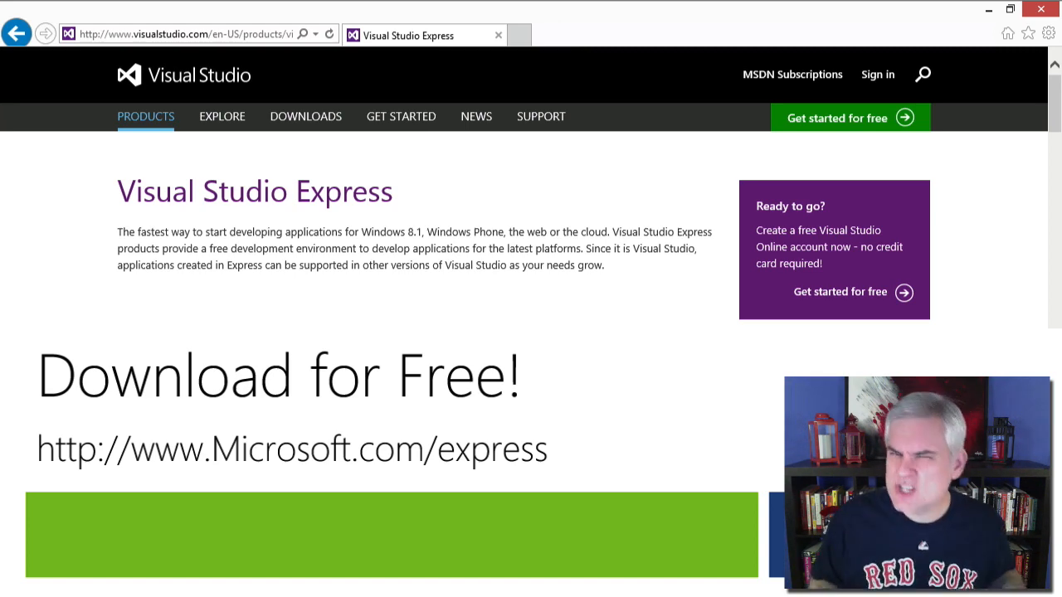
scroll(down, 3)
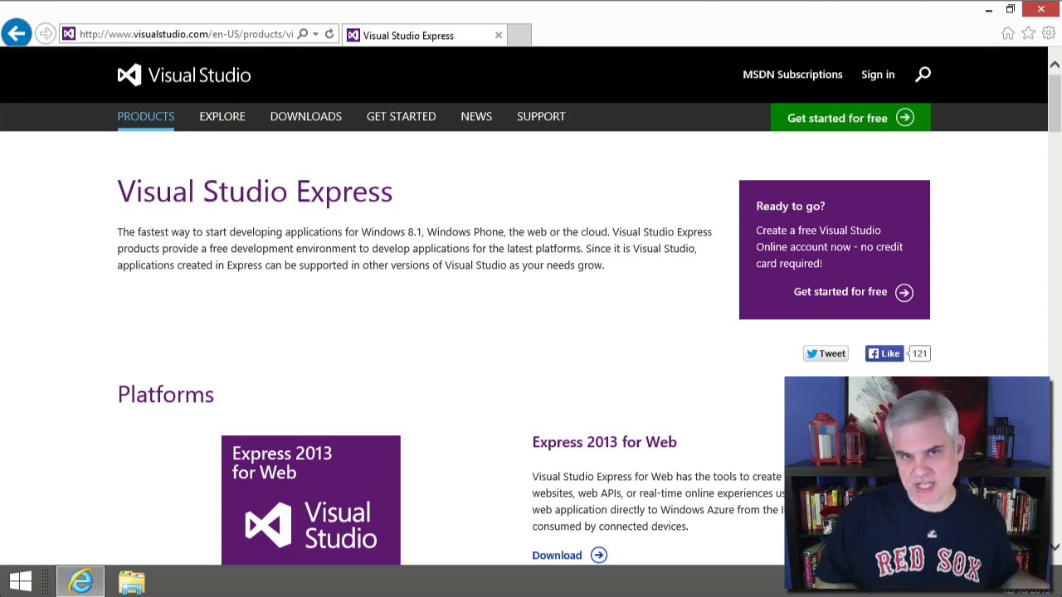
mouse_move(587, 109)
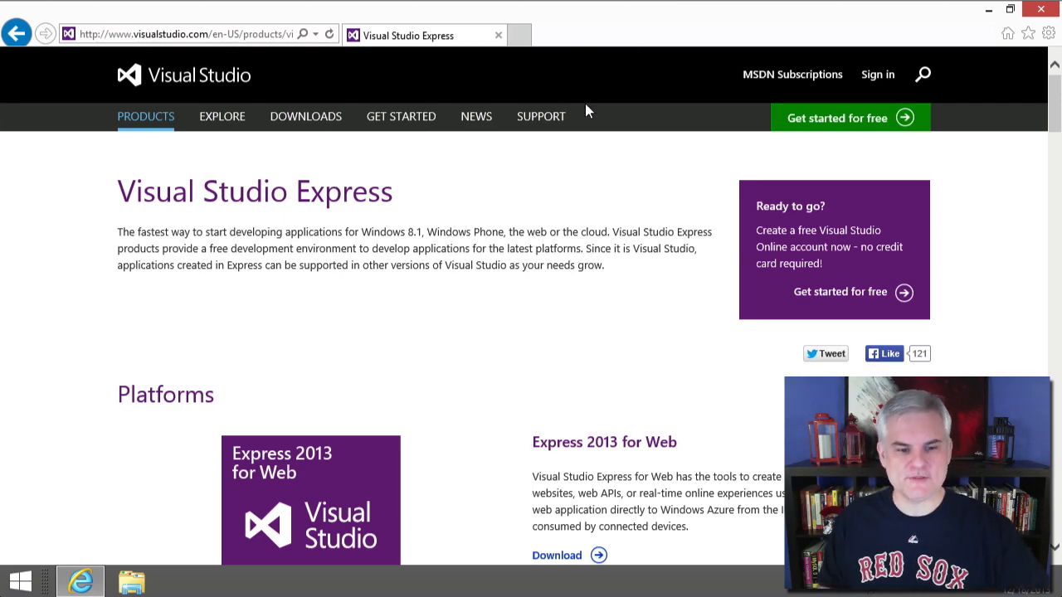
scroll(down, 3)
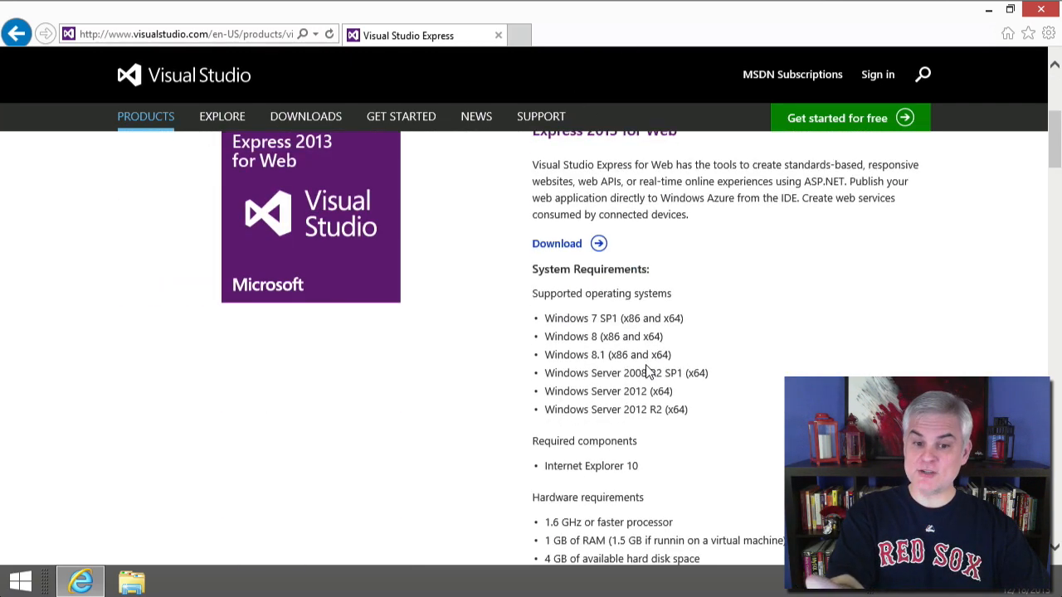
scroll(down, 3)
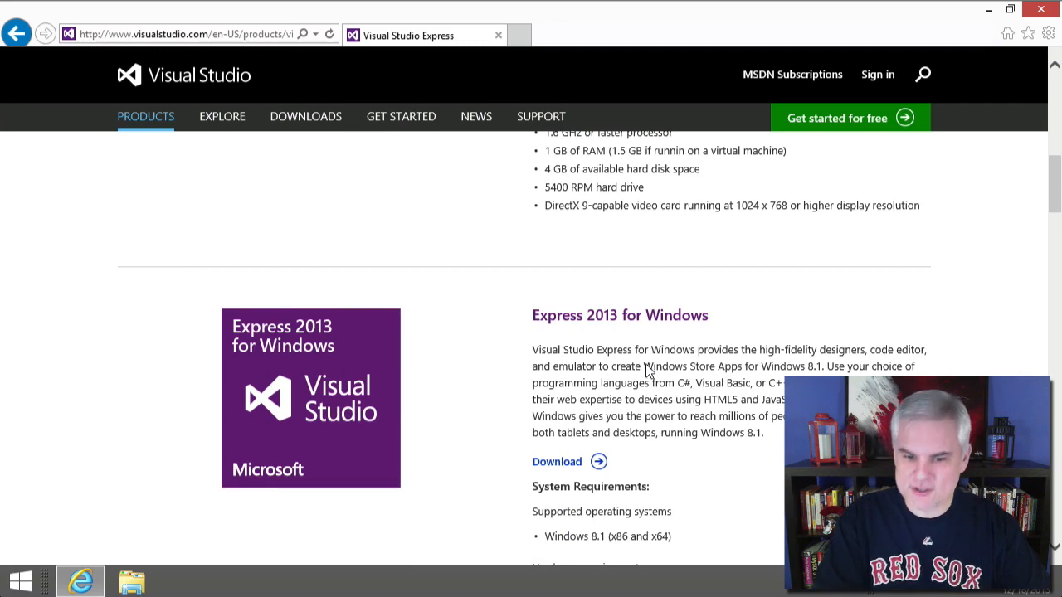
scroll(down, 3)
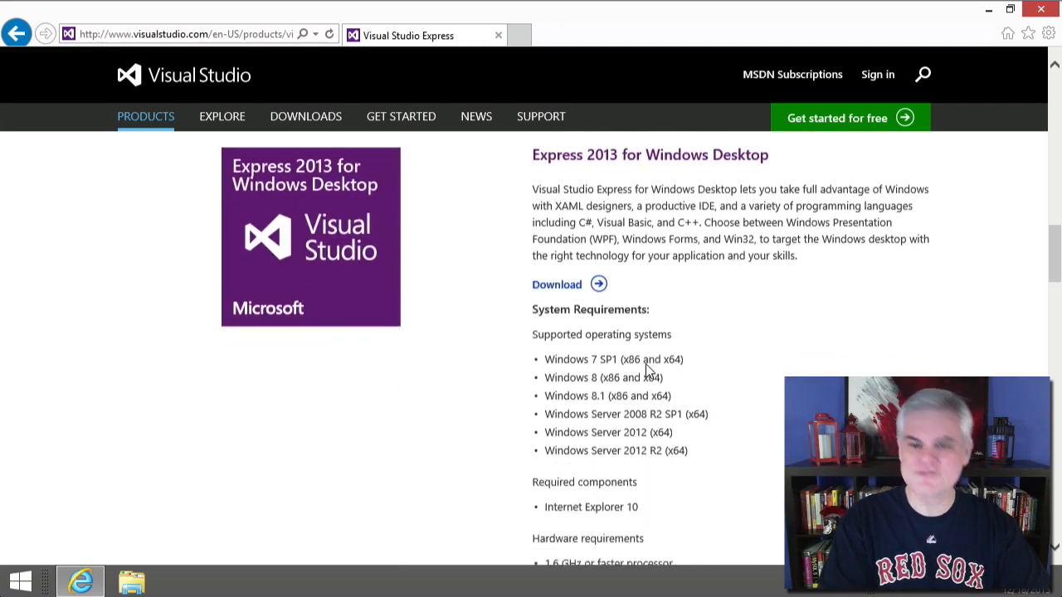
scroll(down, 3)
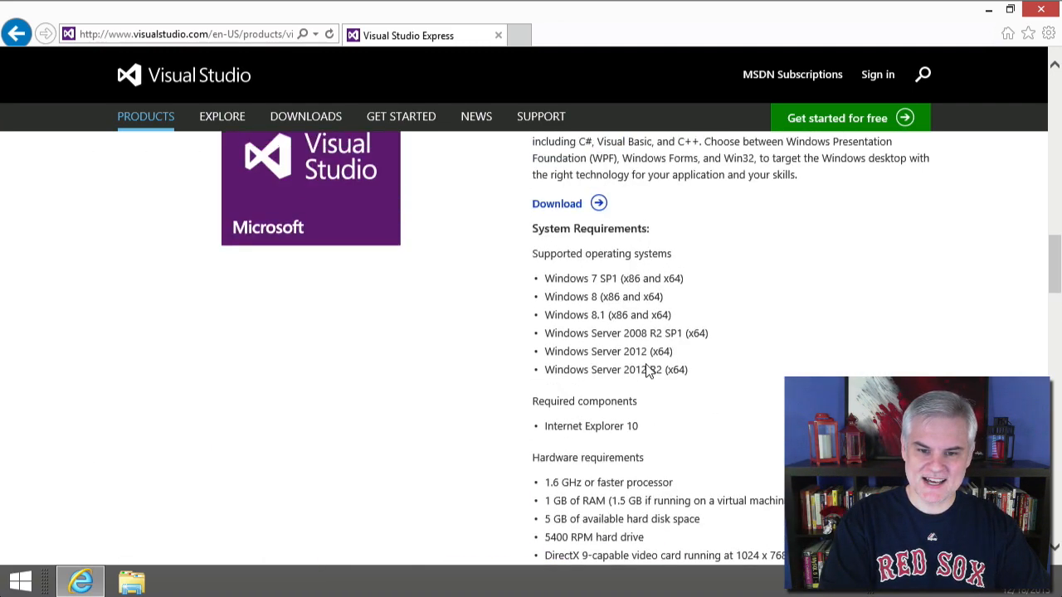
scroll(down, 3)
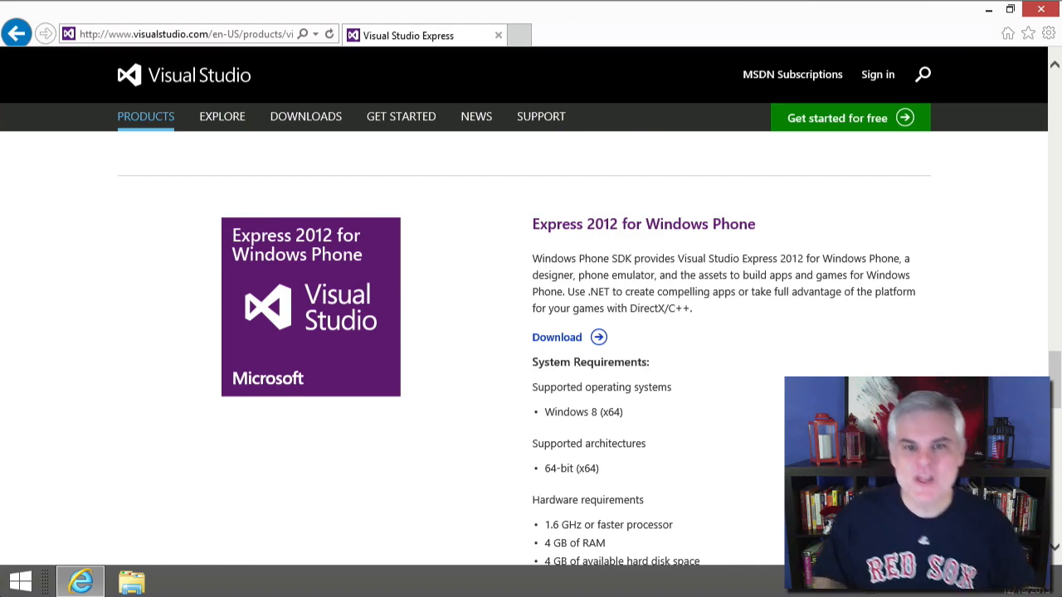
scroll(down, 3)
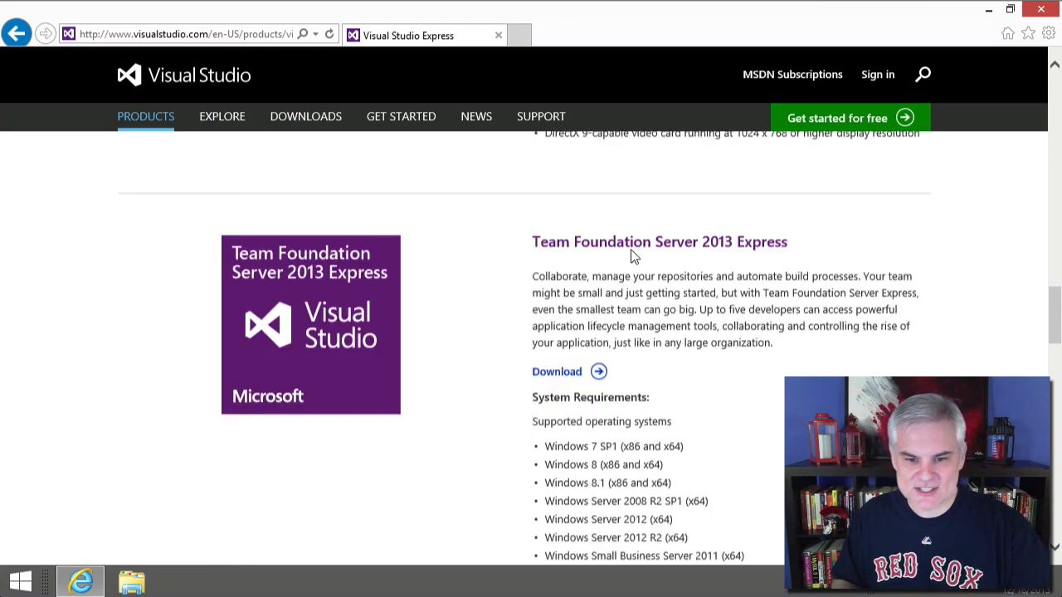
scroll(up, 3)
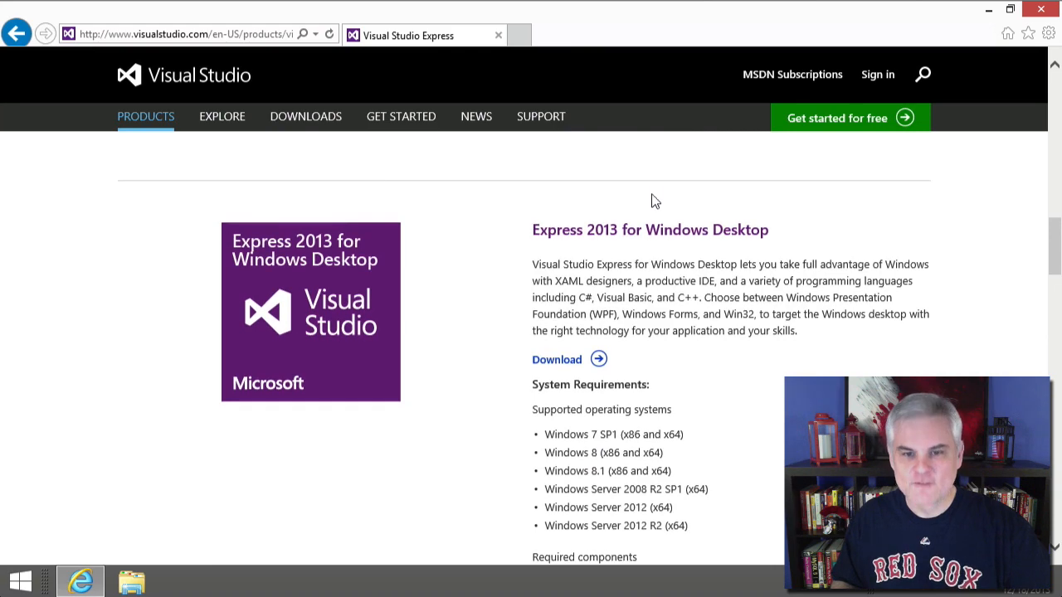
mouse_move(657, 192)
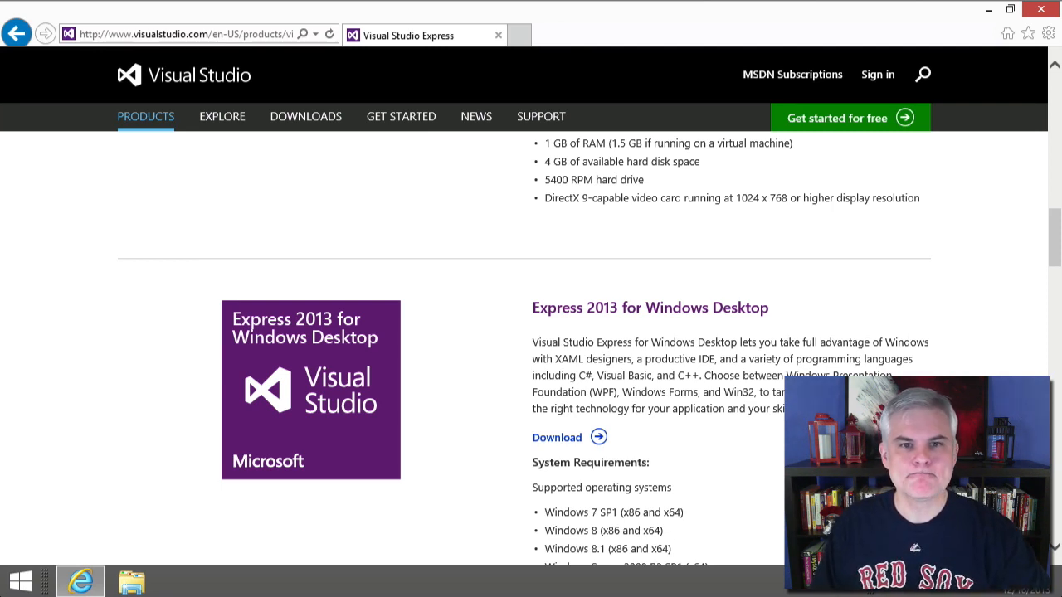
mouse_move(507, 312)
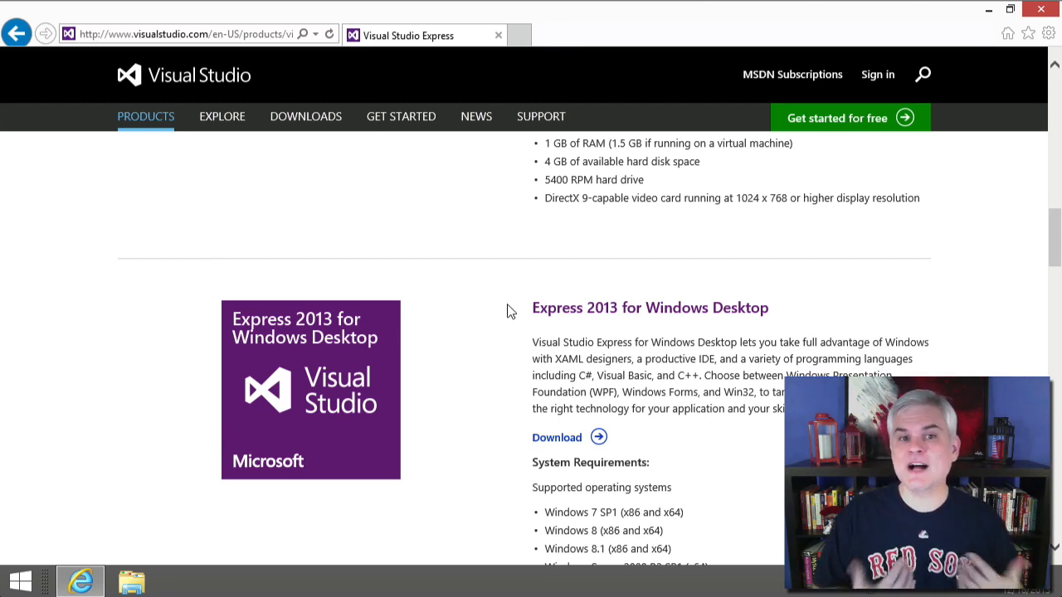
mouse_move(515, 365)
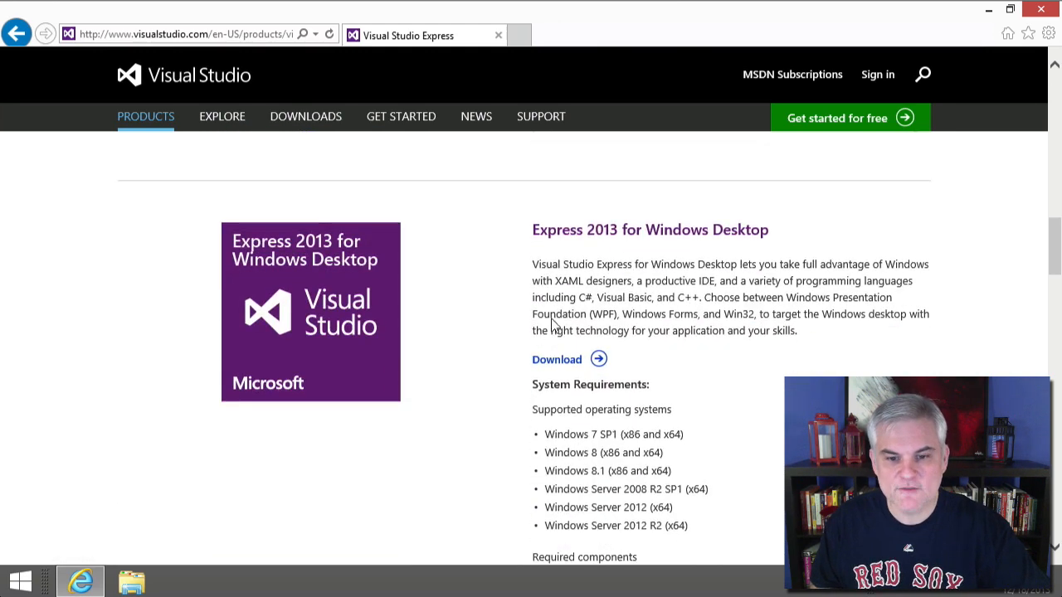
mouse_move(511, 307)
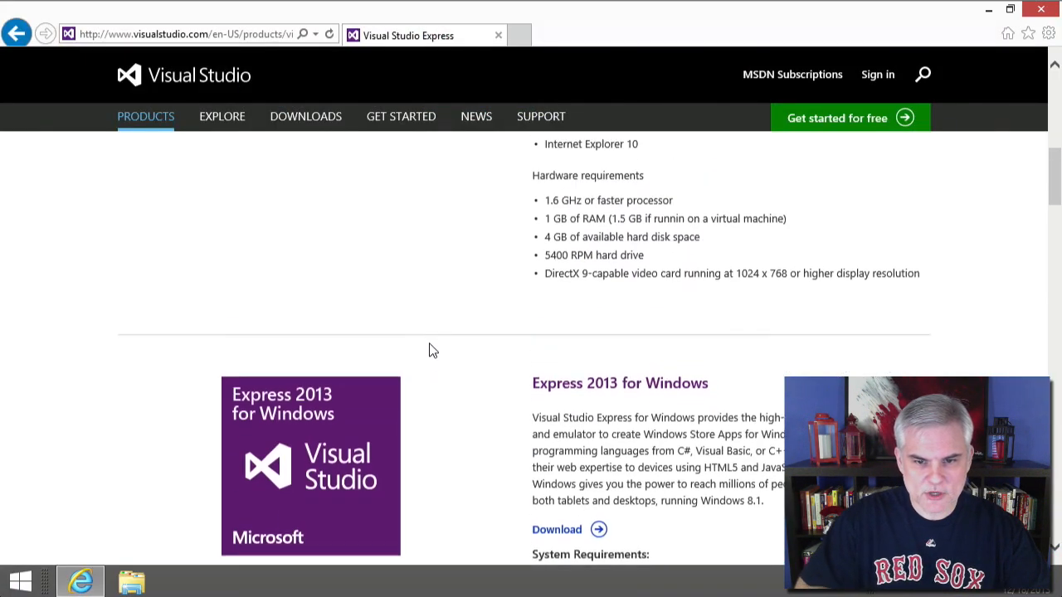
- Follow the Download link under Express 2013 for Windows Desktop to its download overview
scroll(down, 3)
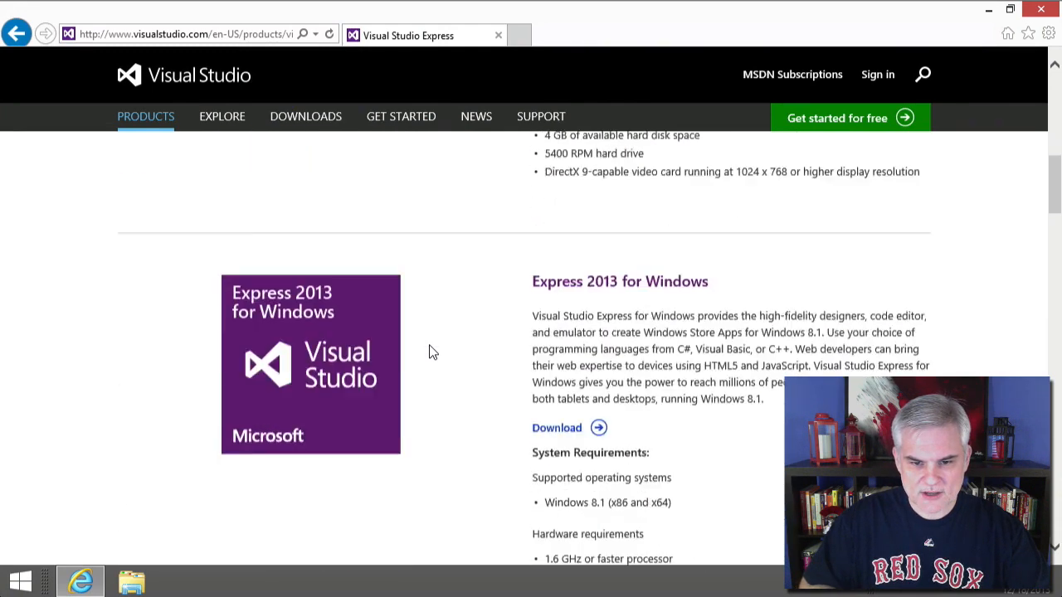
scroll(down, 3)
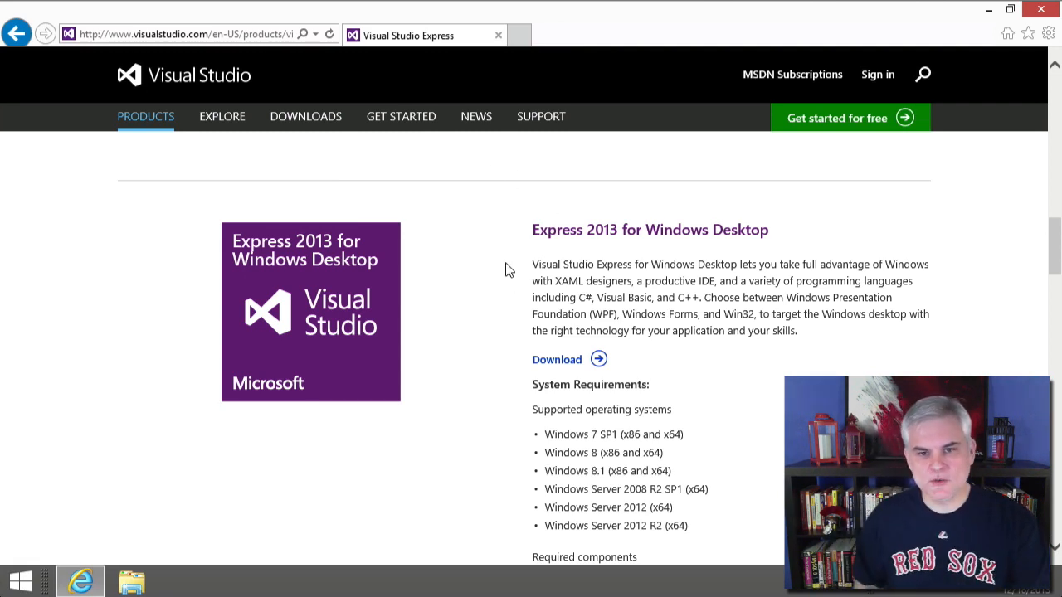
mouse_move(557, 358)
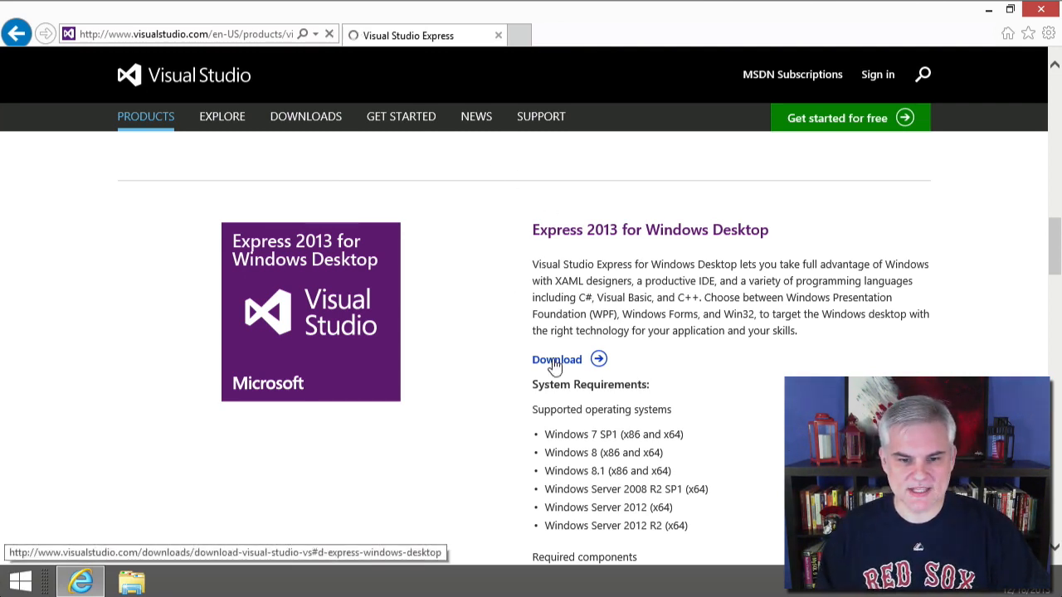
click(557, 358)
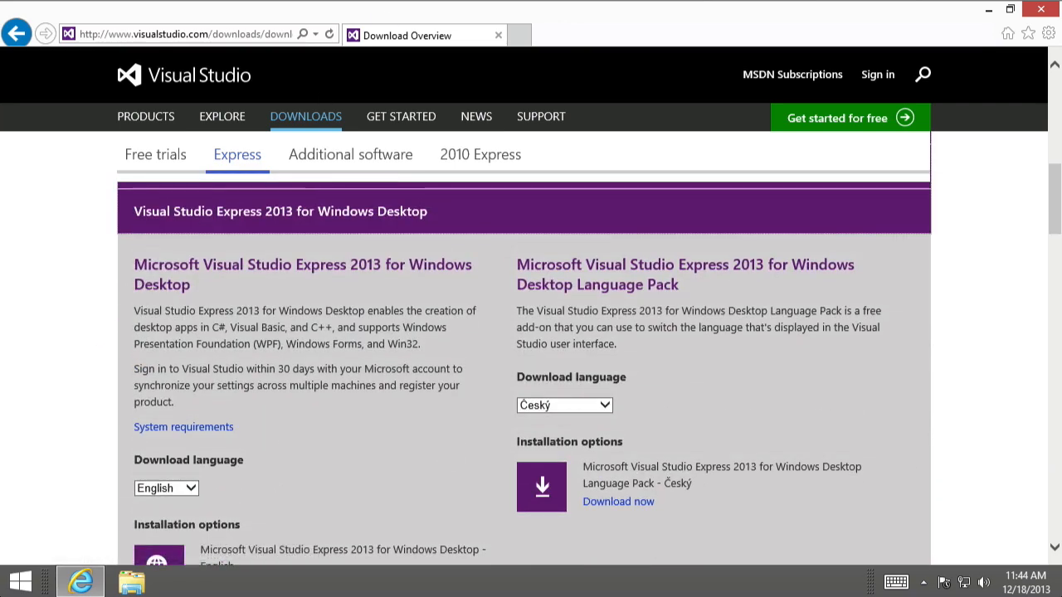
scroll(down, 3)
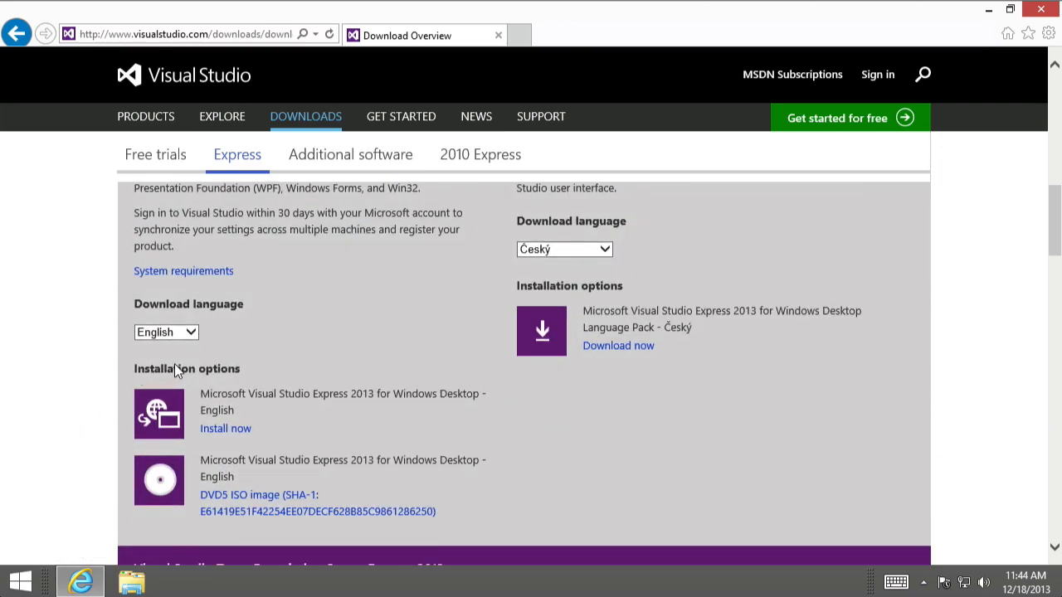
click(166, 332)
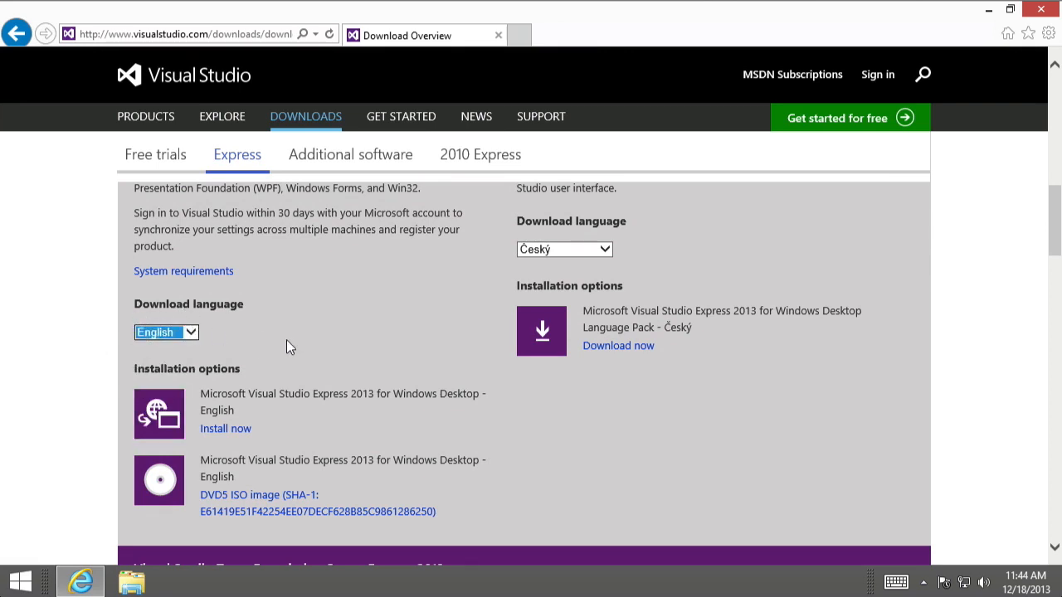
scroll(down, 3)
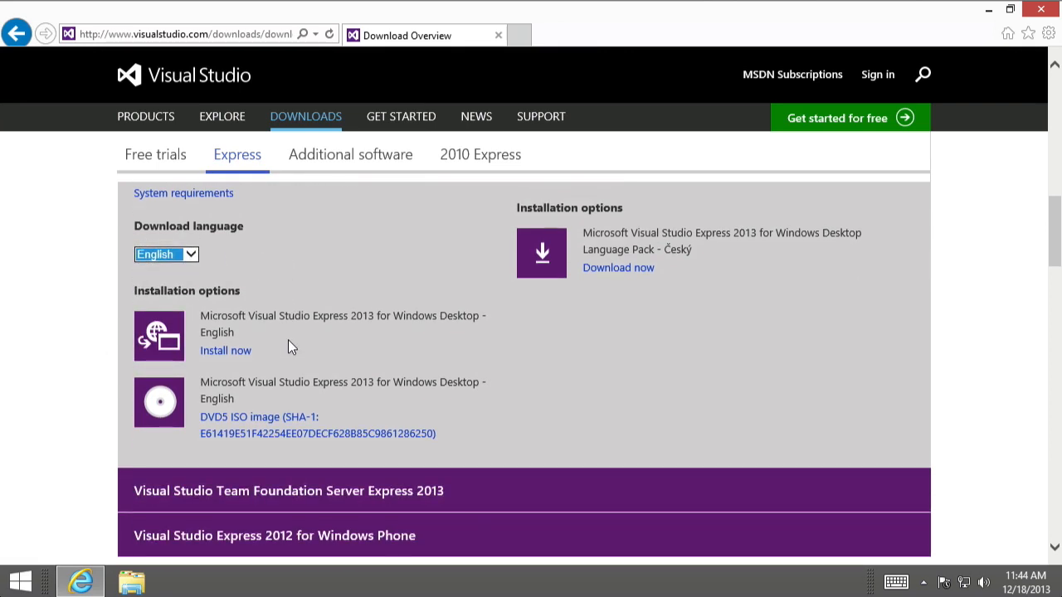
mouse_move(216, 423)
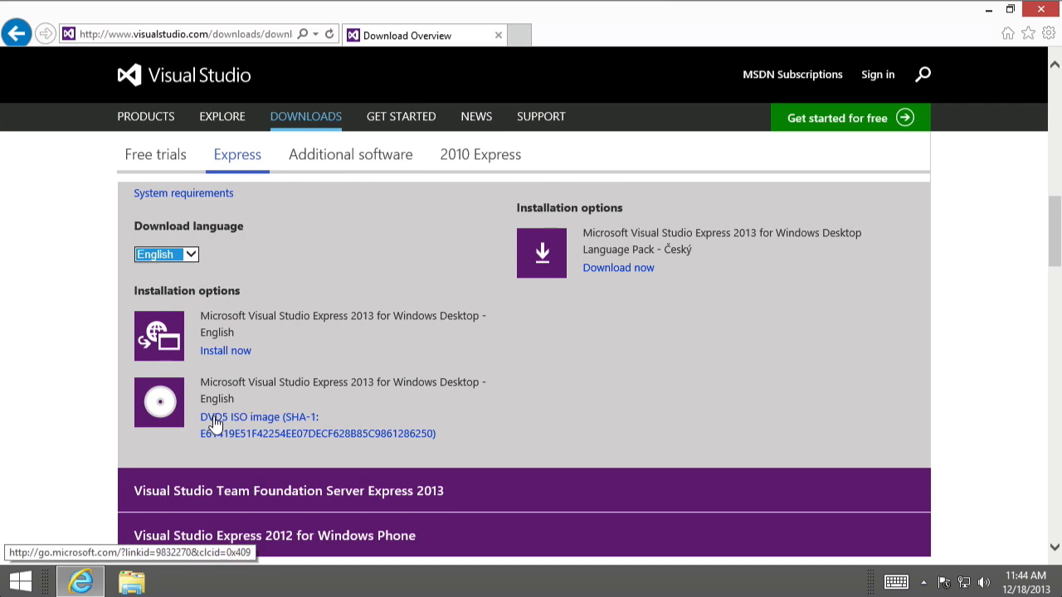
mouse_move(226, 365)
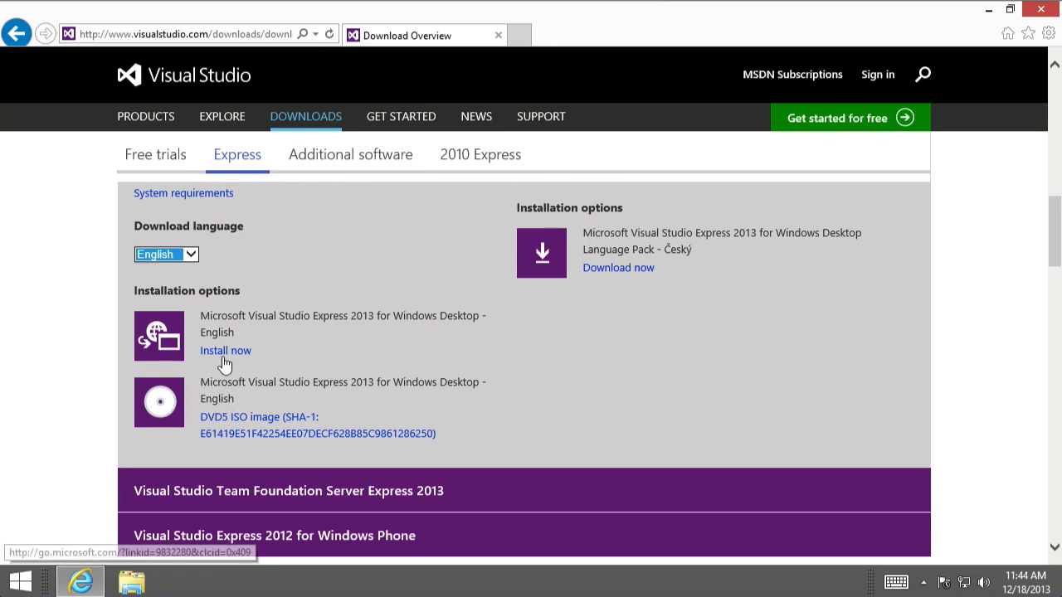
mouse_move(226, 357)
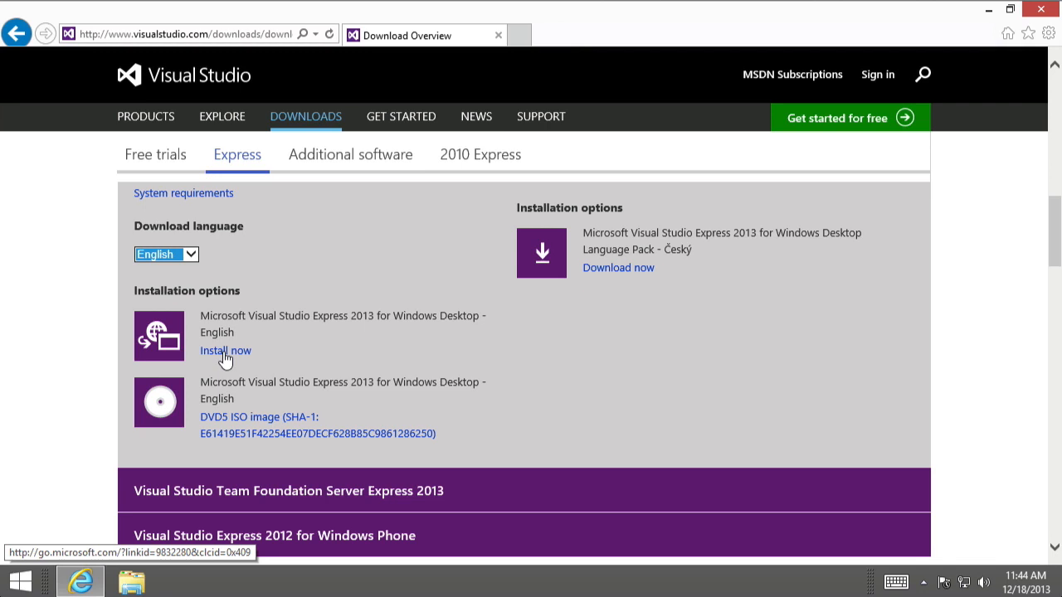
mouse_move(240, 424)
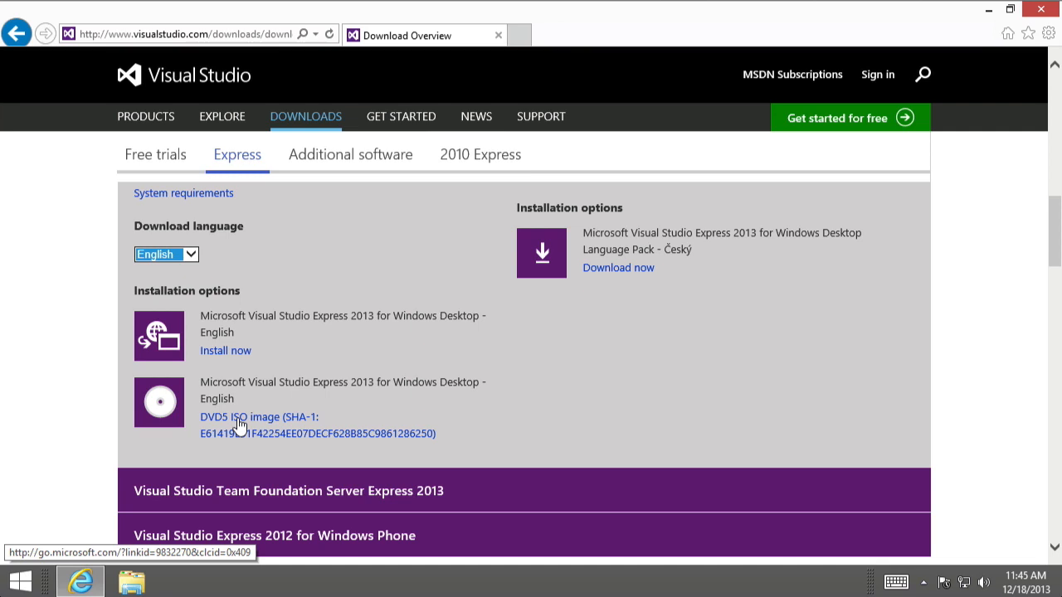
mouse_move(226, 350)
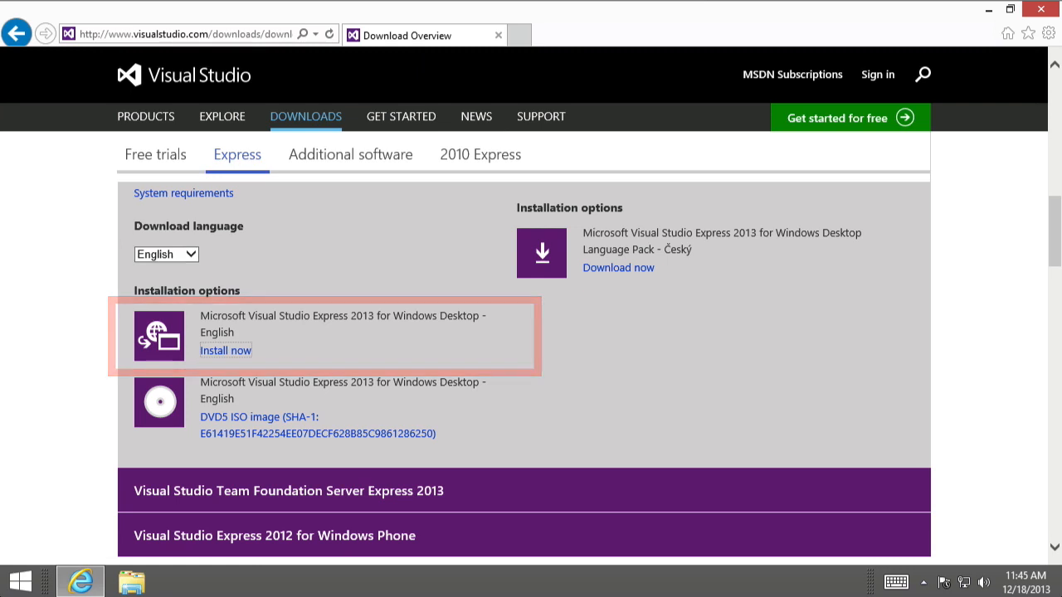
click(225, 350)
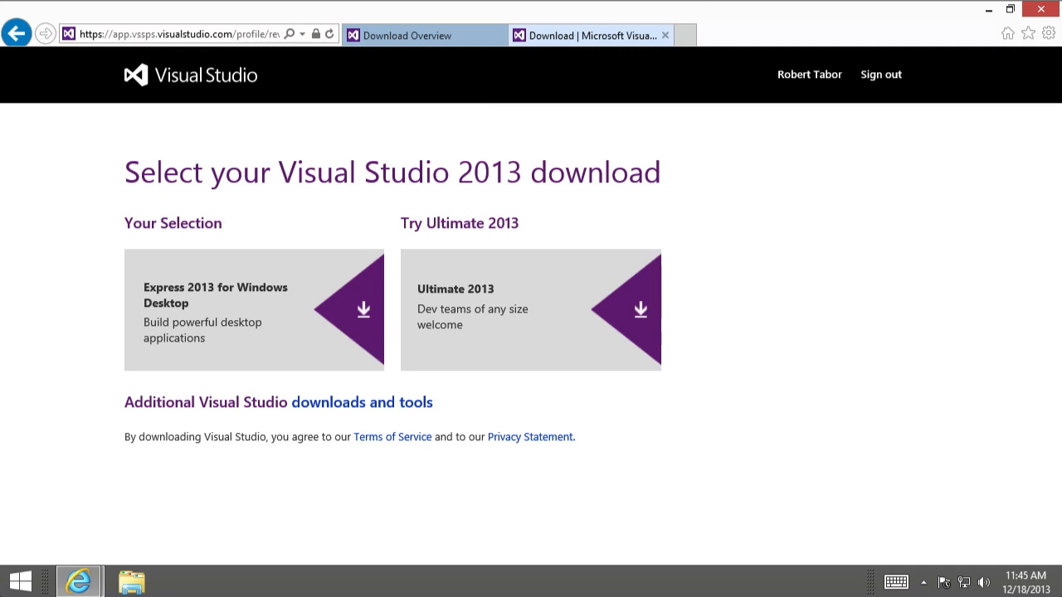
click(880, 73)
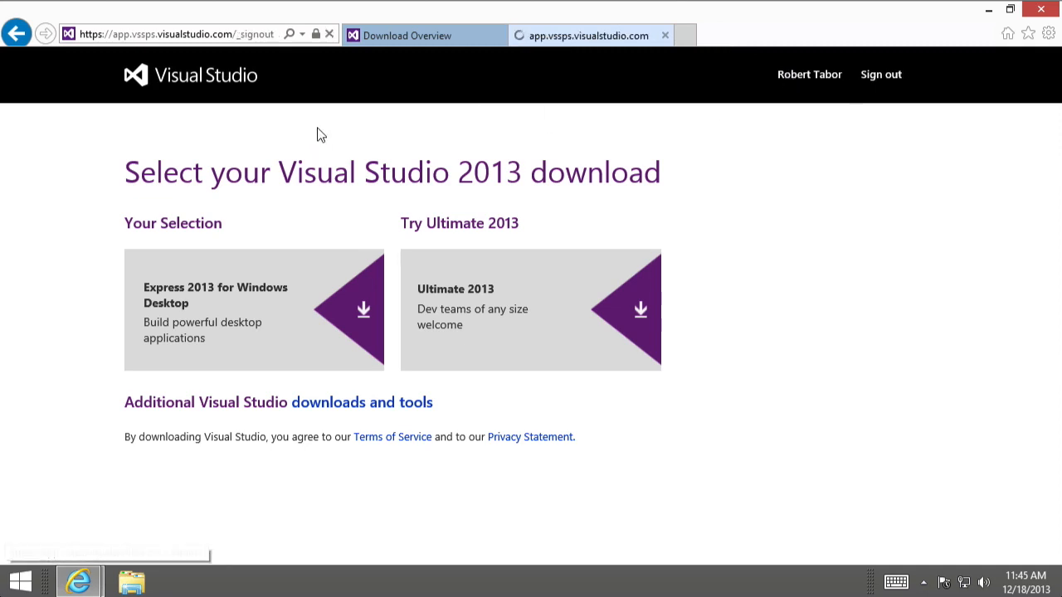
click(879, 73)
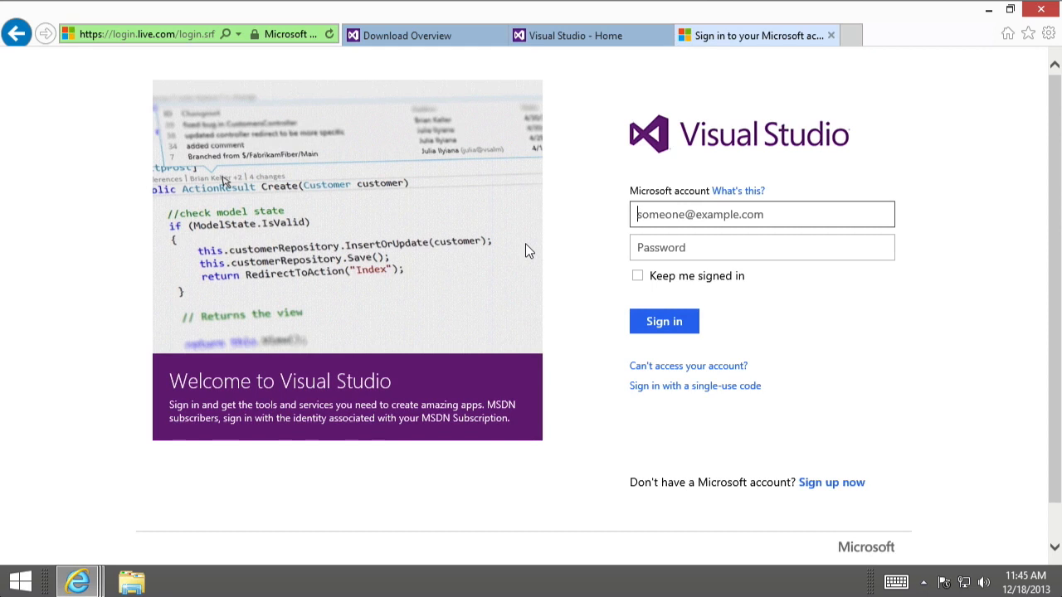
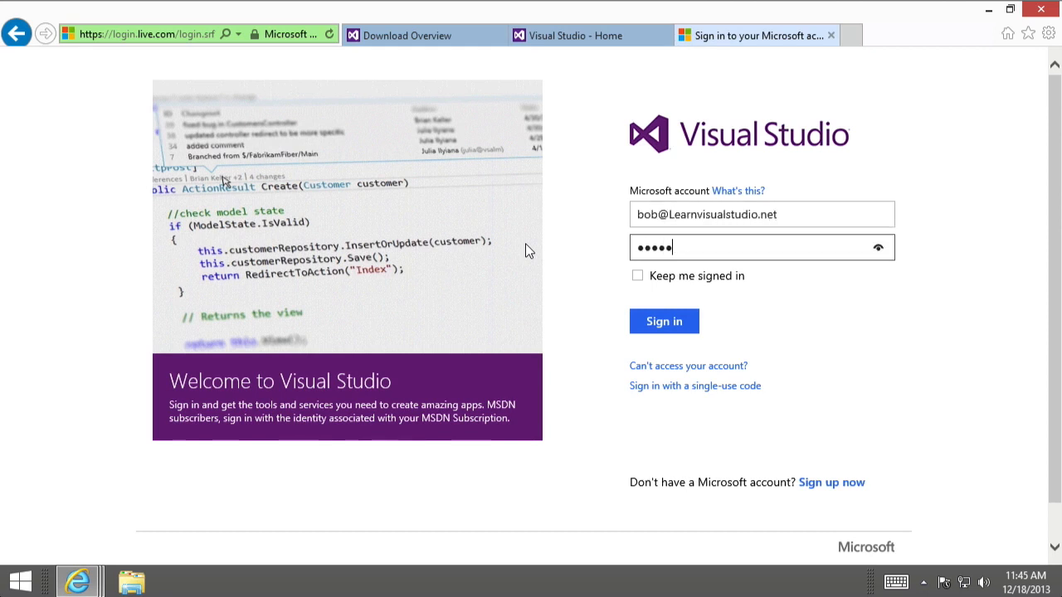
click(664, 321)
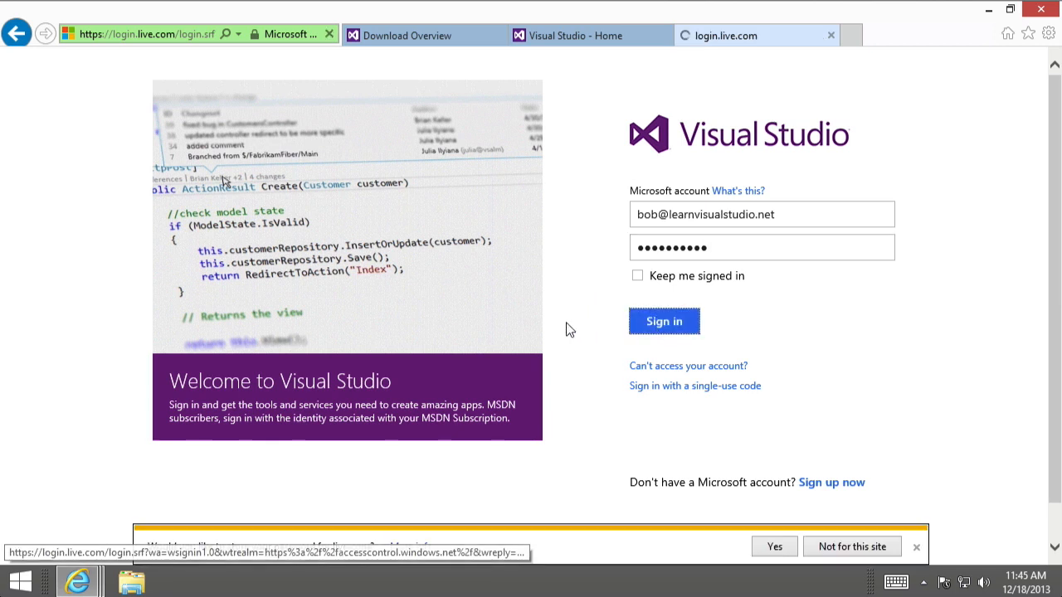
click(663, 322)
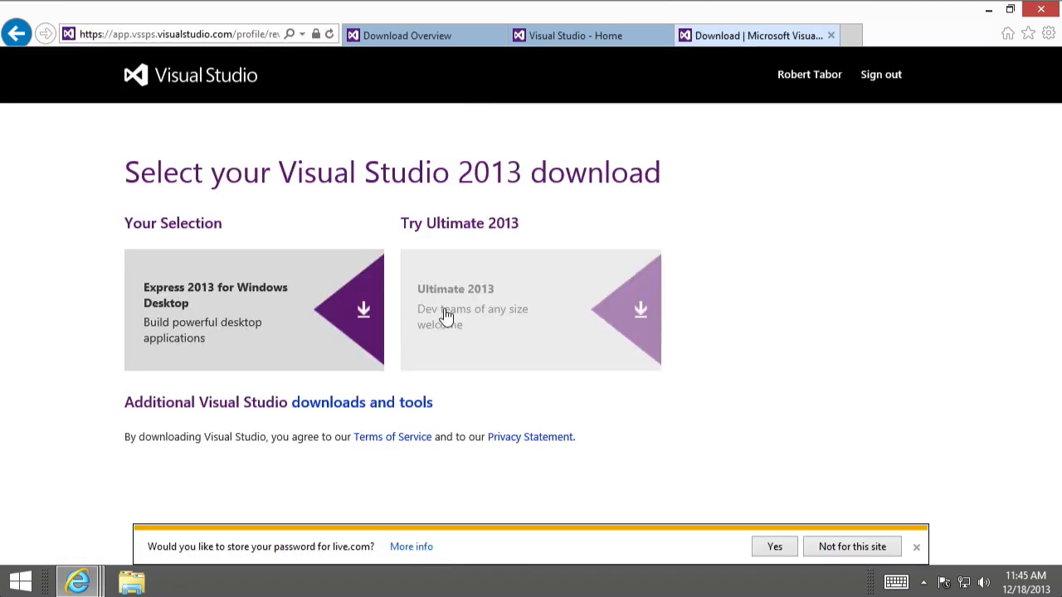
mouse_move(473, 312)
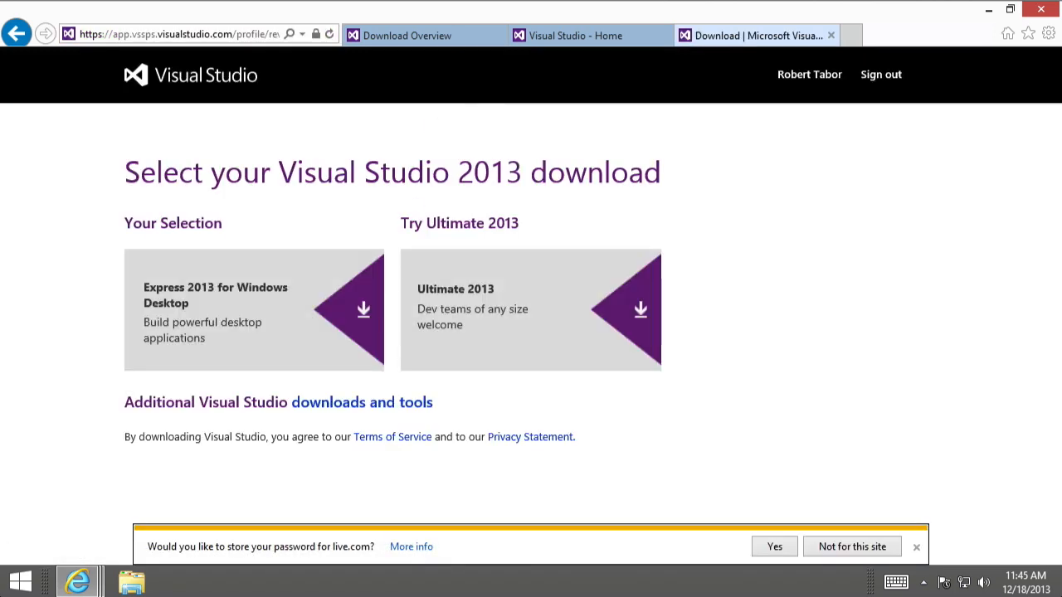
mouse_move(139, 359)
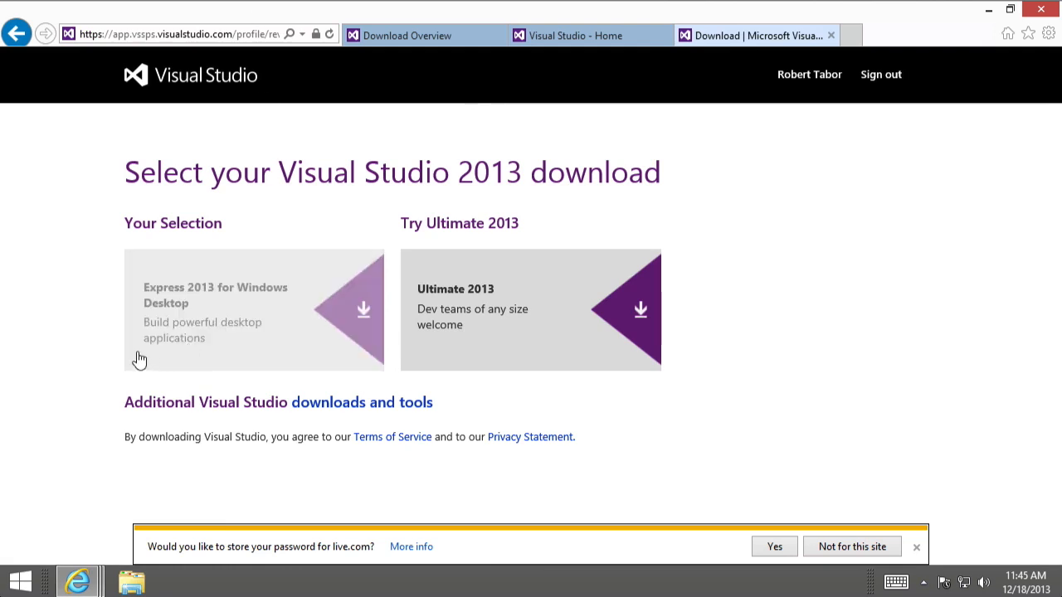
mouse_move(143, 310)
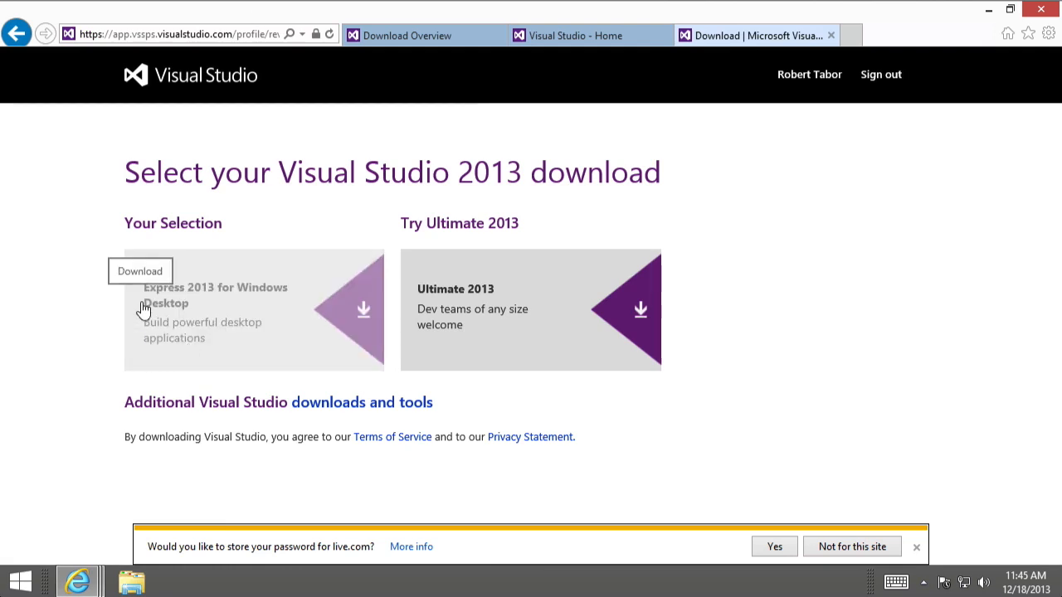
mouse_move(563, 318)
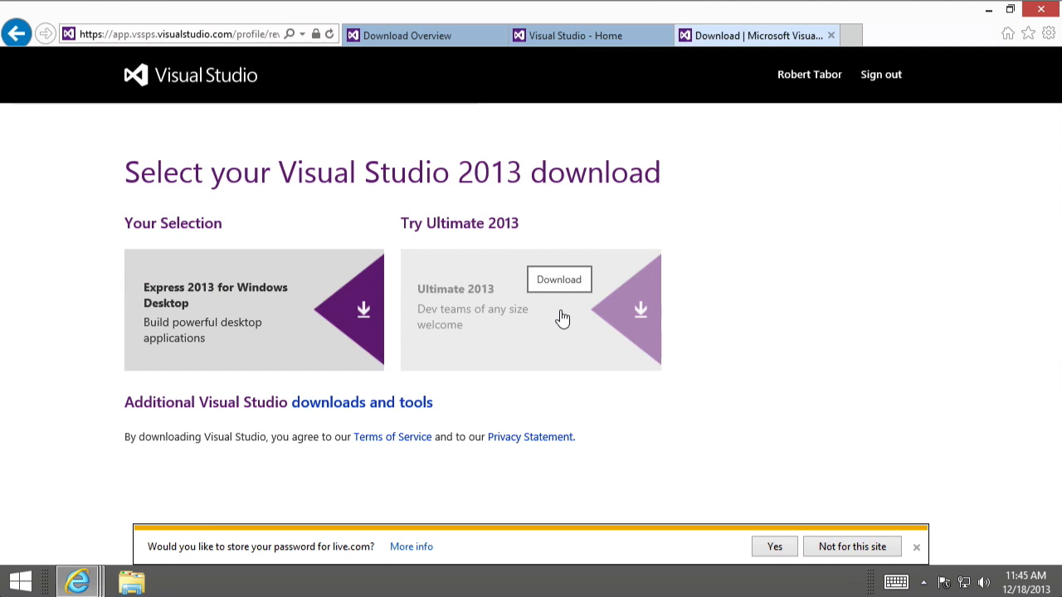
mouse_move(531, 321)
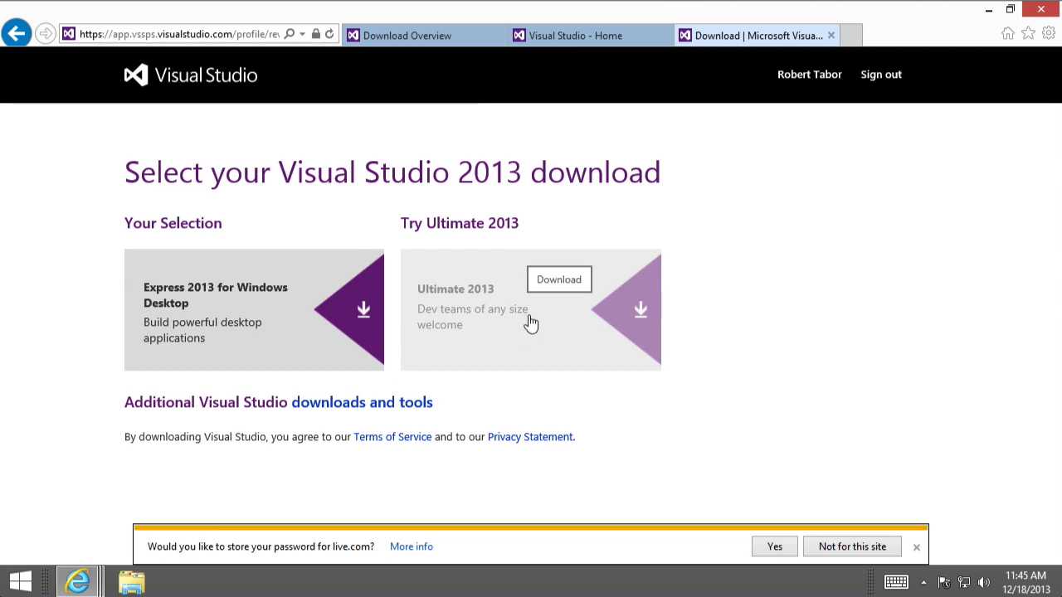
mouse_move(524, 318)
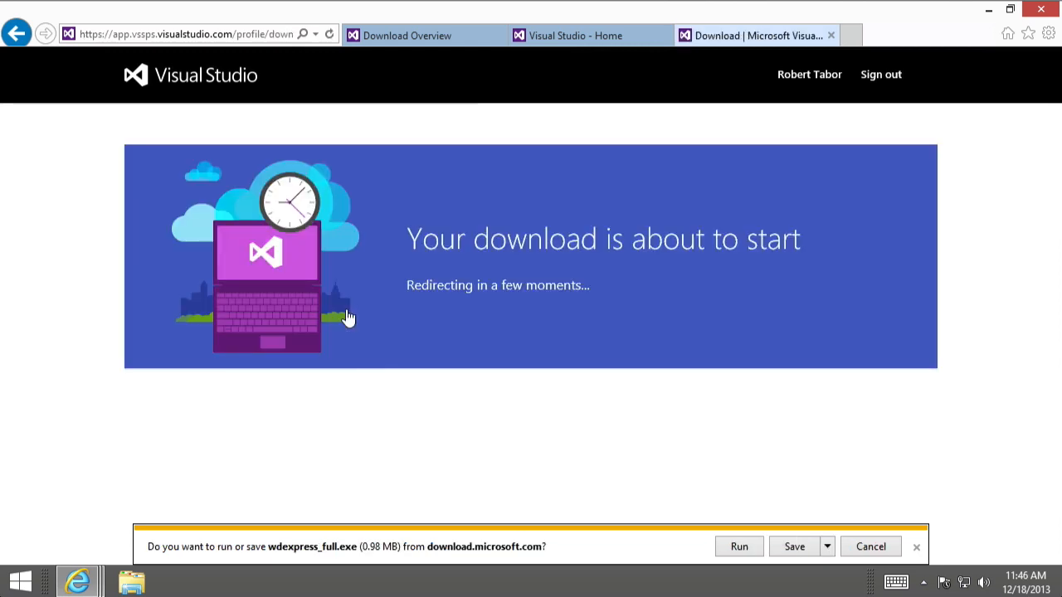
mouse_move(349, 318)
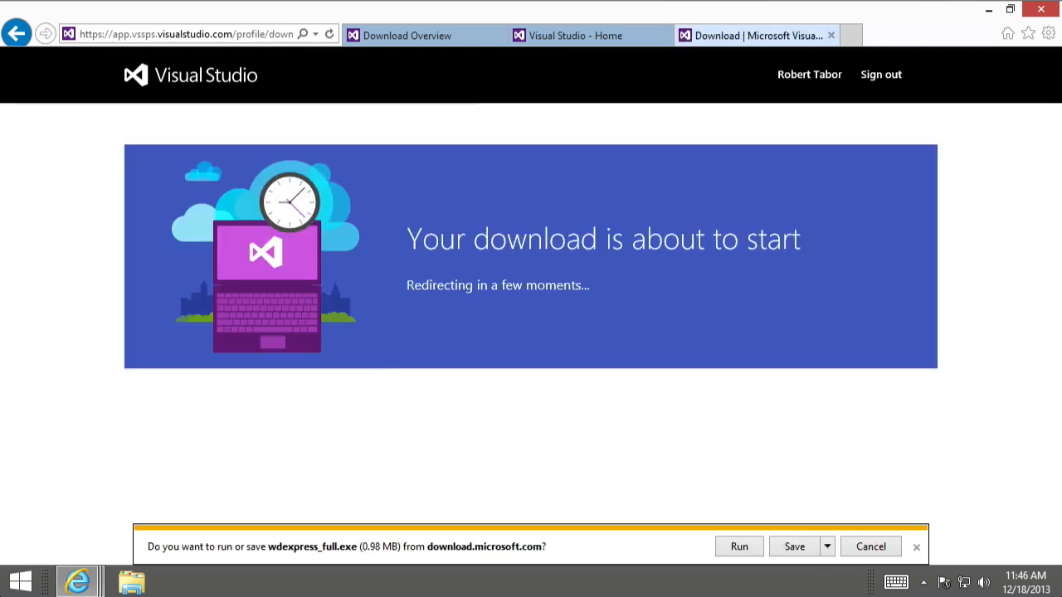
mouse_move(818, 495)
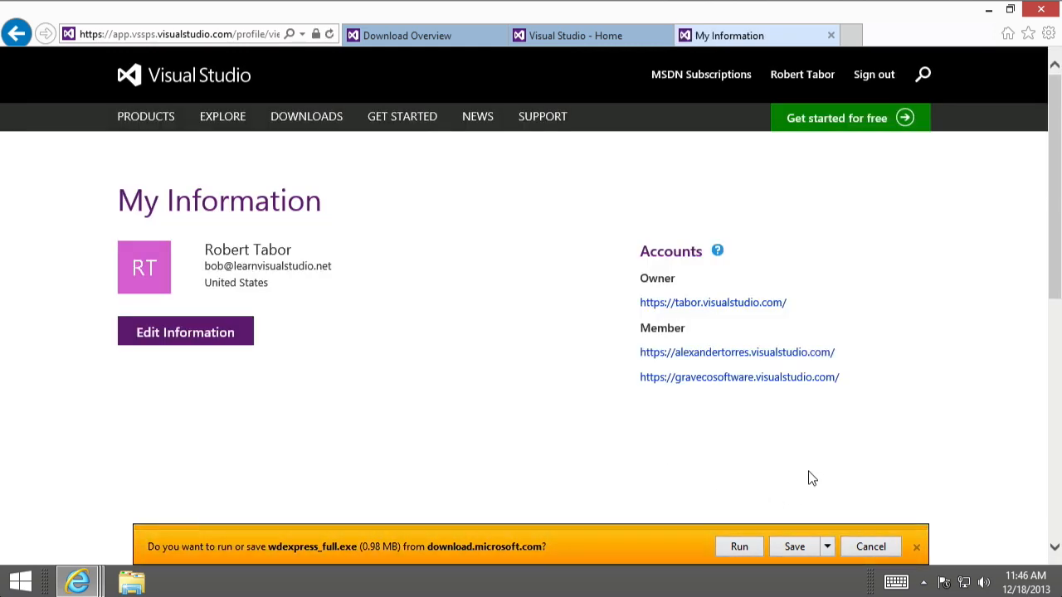
- Run the downloaded installer, agree to the License Terms and Privacy Policy, and start the install
click(738, 548)
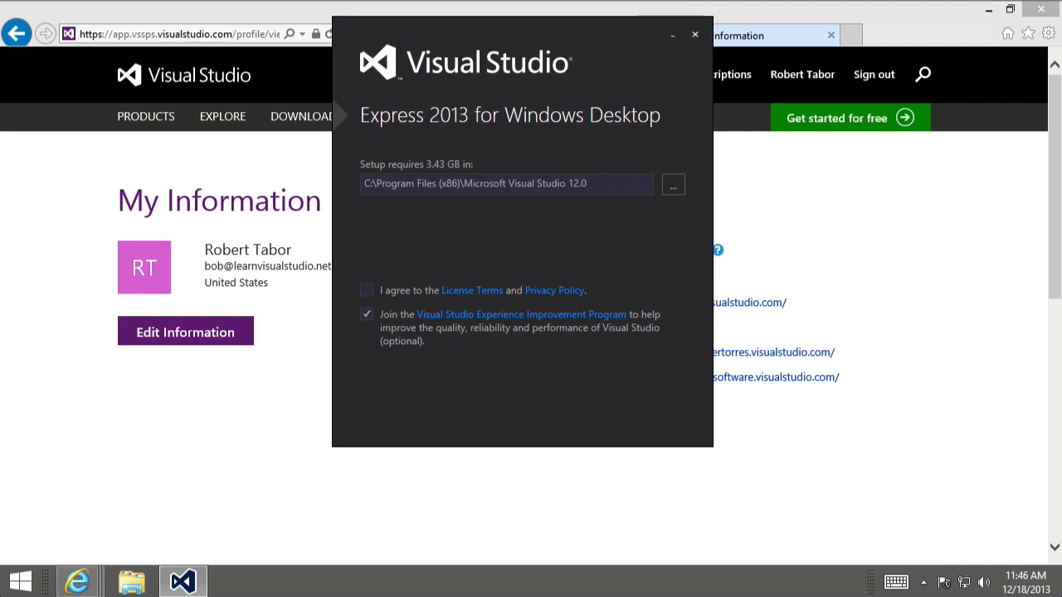
click(506, 182)
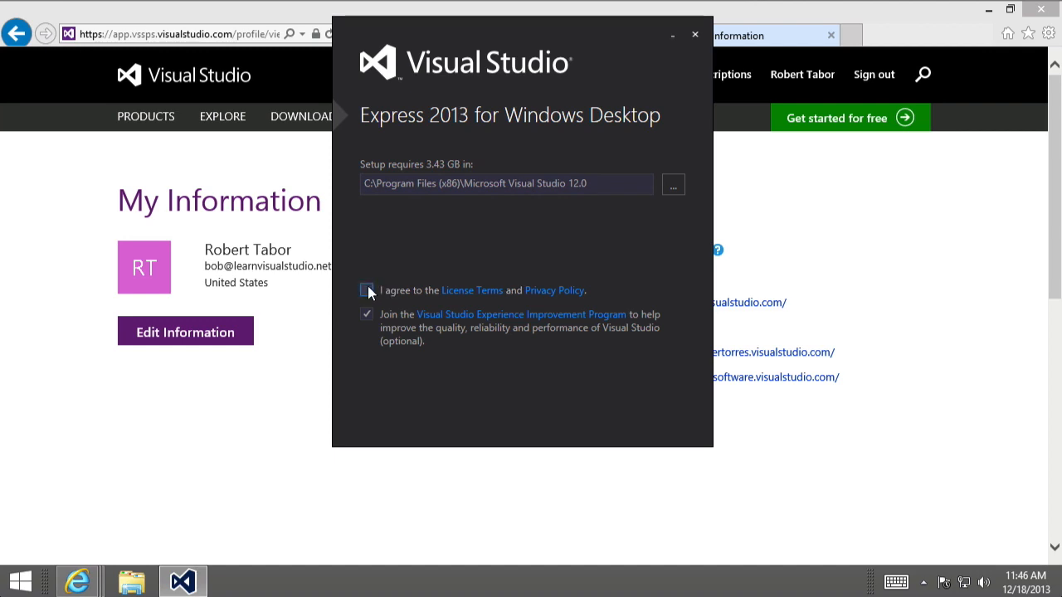
mouse_move(367, 291)
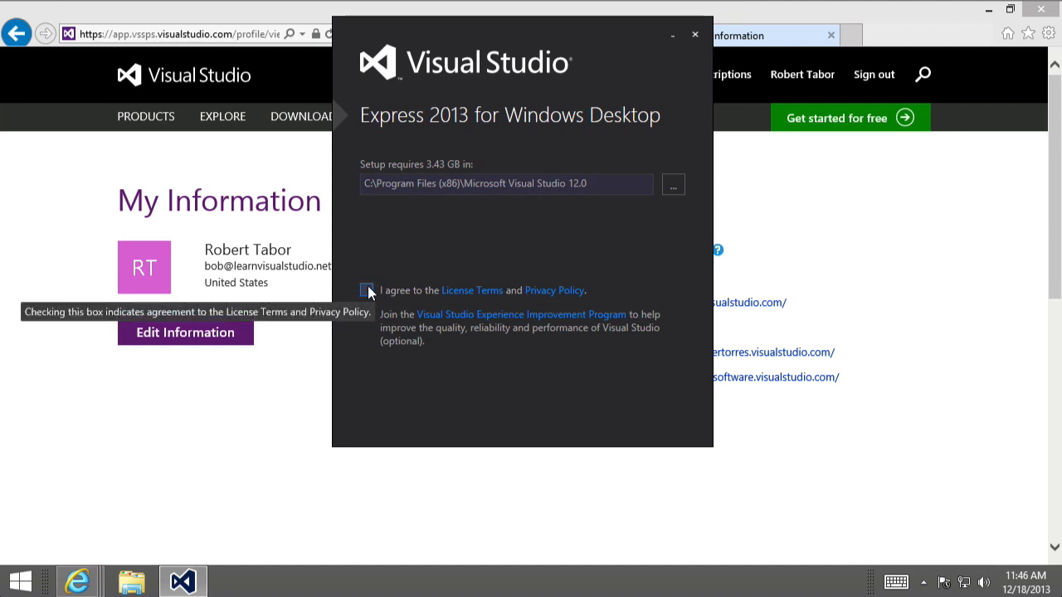
click(366, 290)
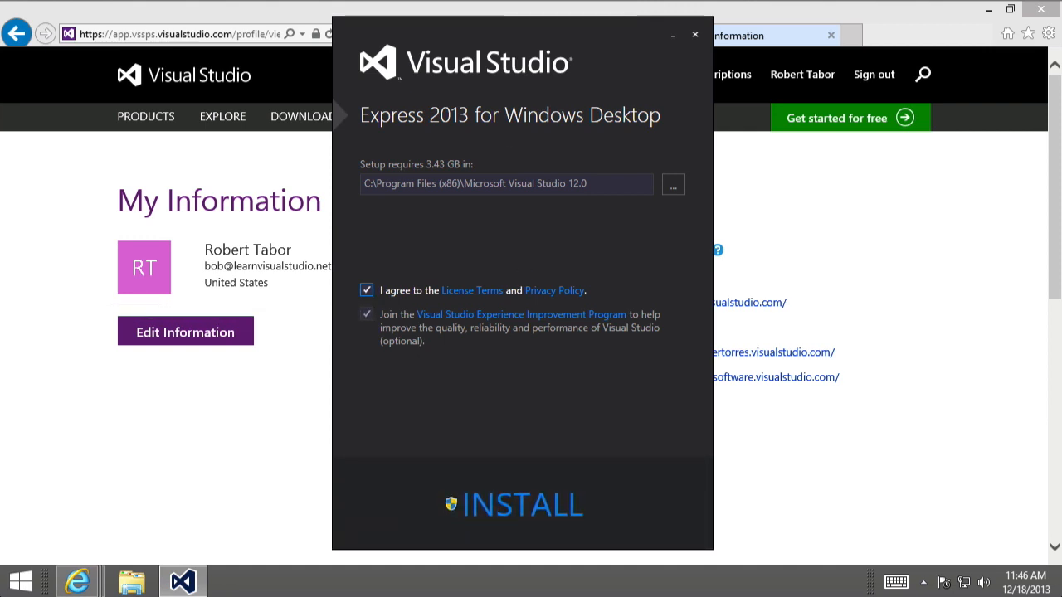
mouse_move(468, 352)
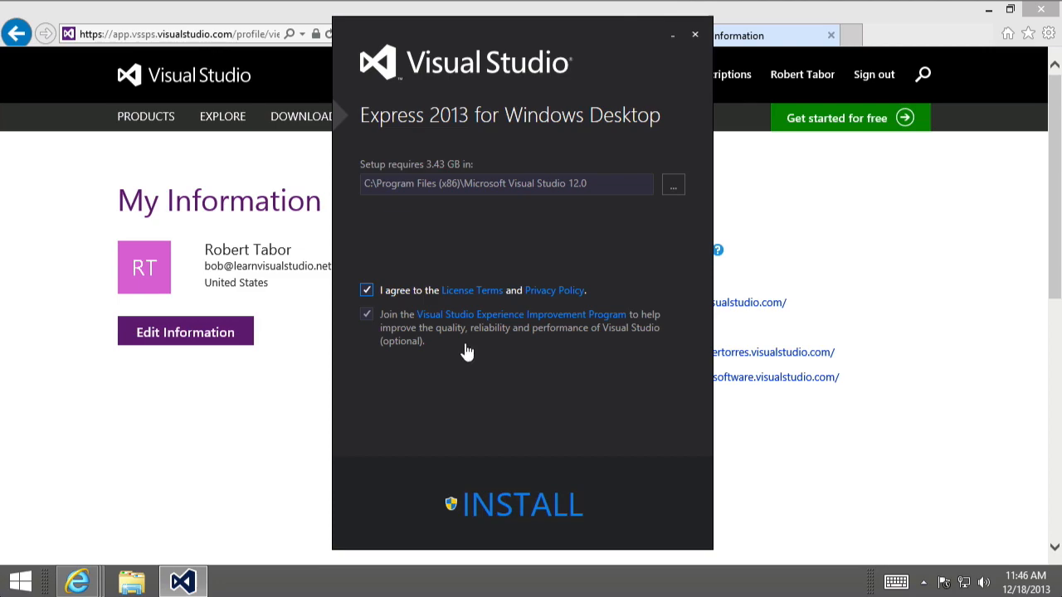
click(521, 505)
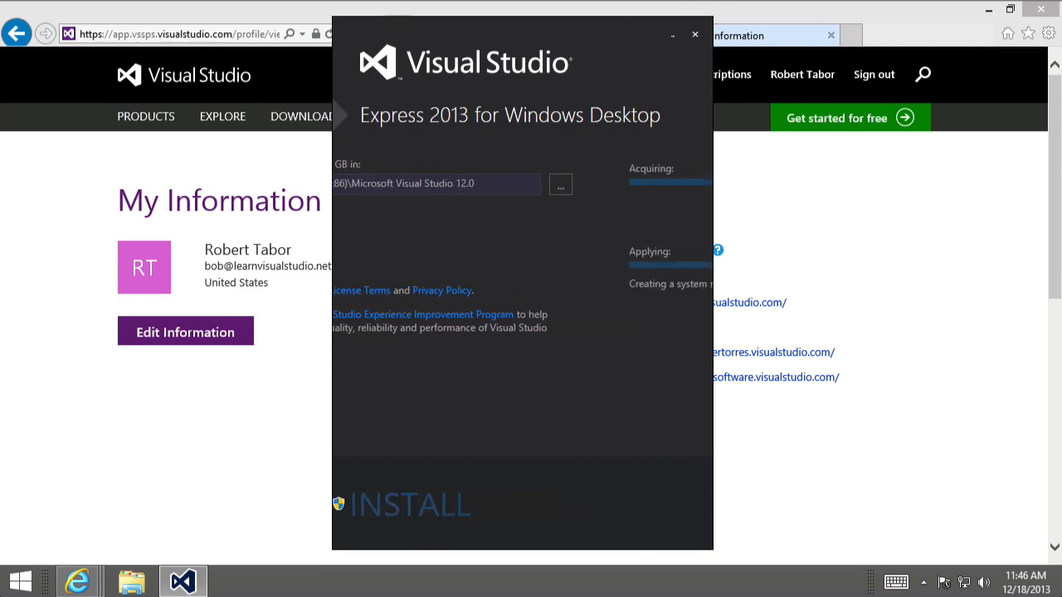
- Answer Yes to the User Account Control prompt so the installer can make changes
click(401, 505)
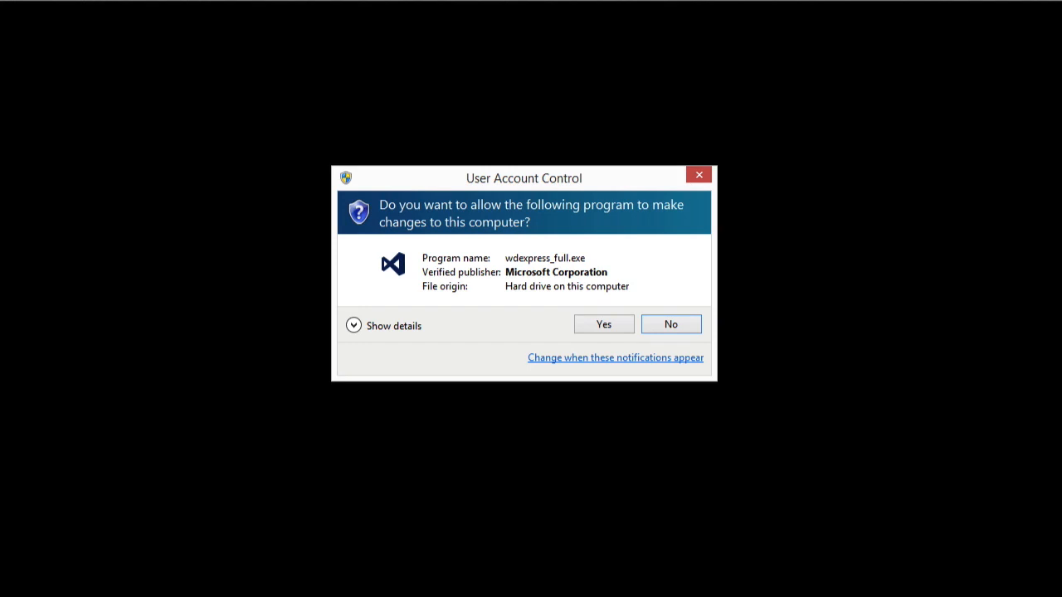
mouse_move(491, 367)
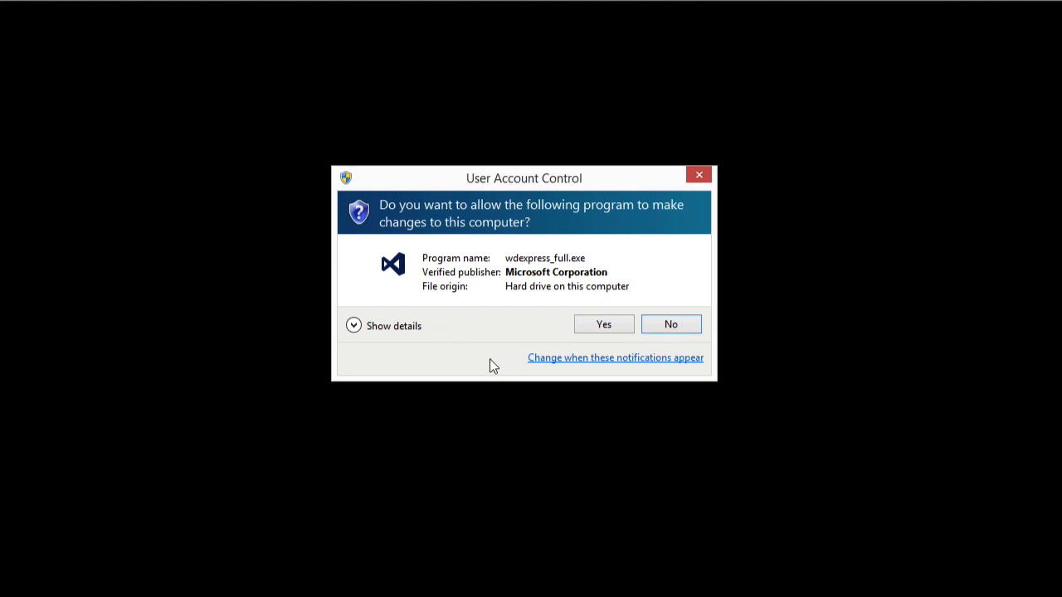
click(604, 324)
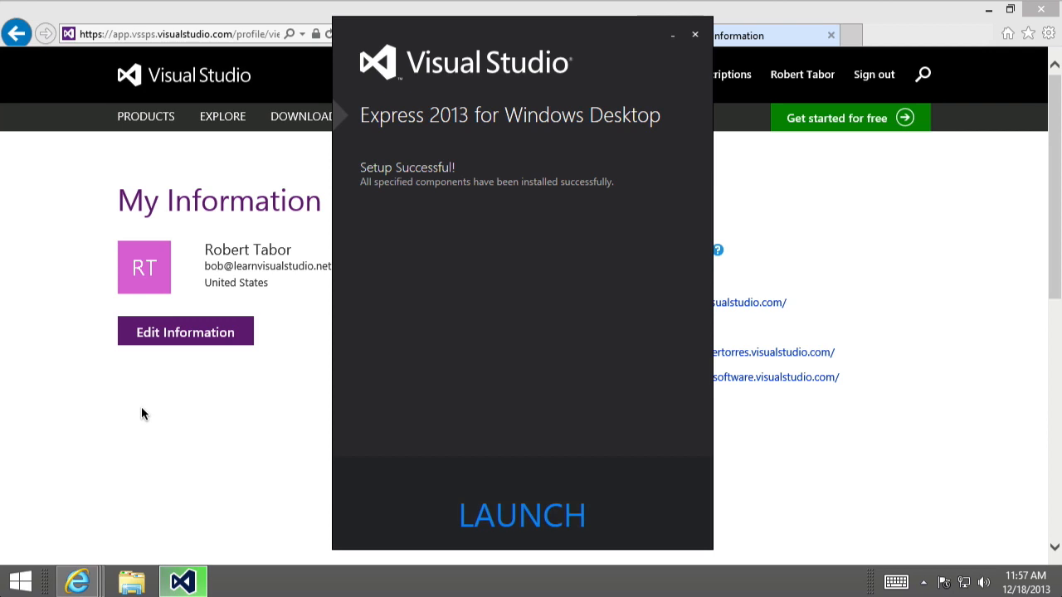
mouse_move(422, 524)
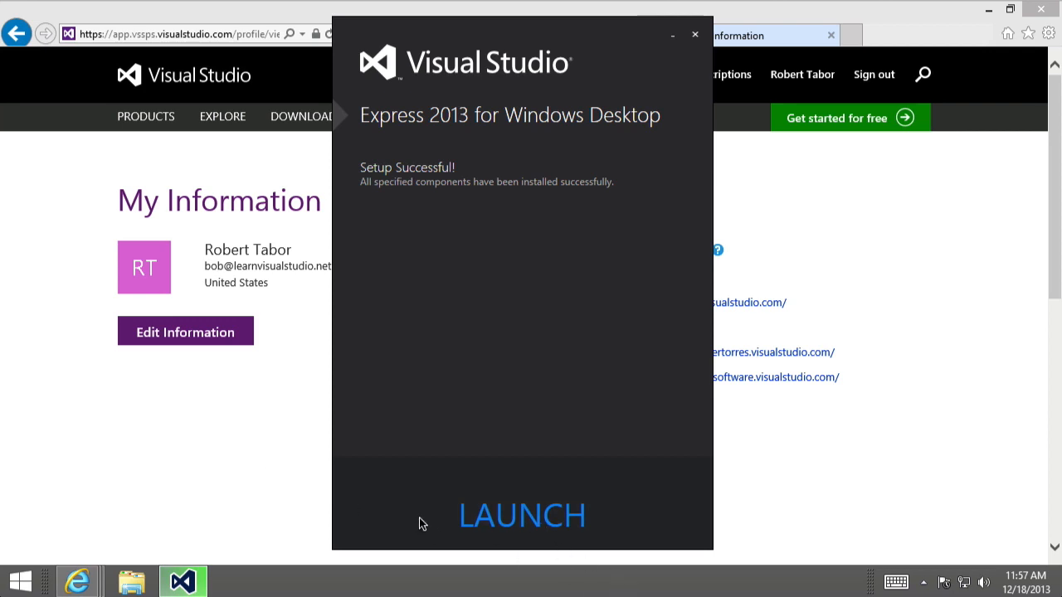
- Launch the newly installed Visual Studio from the Setup Successful screen
click(695, 33)
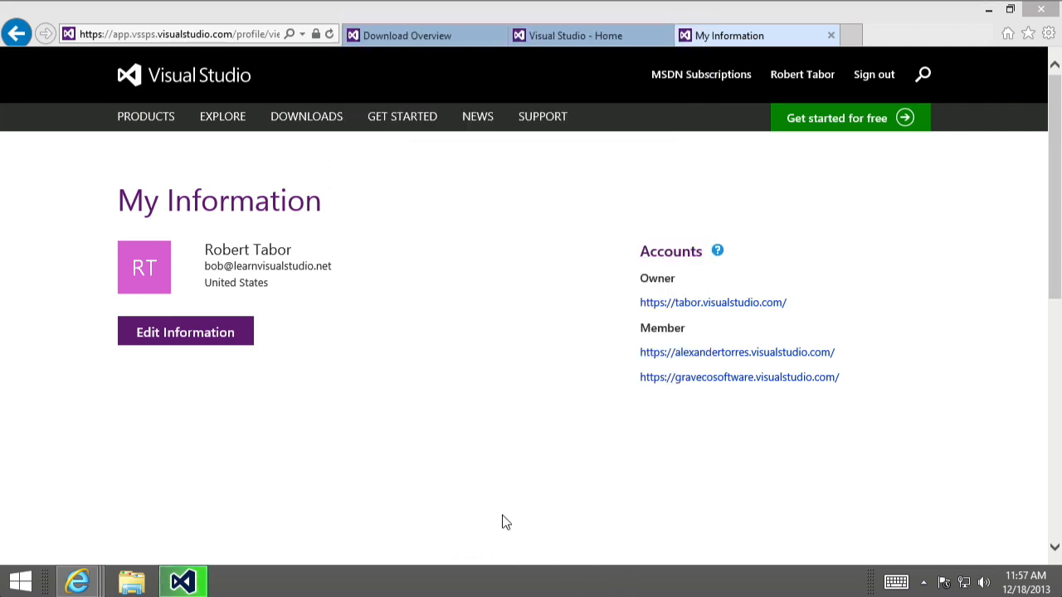
- Sign in to Visual Studio Express 2013 from the welcome screen with the Microsoft account and password
click(182, 581)
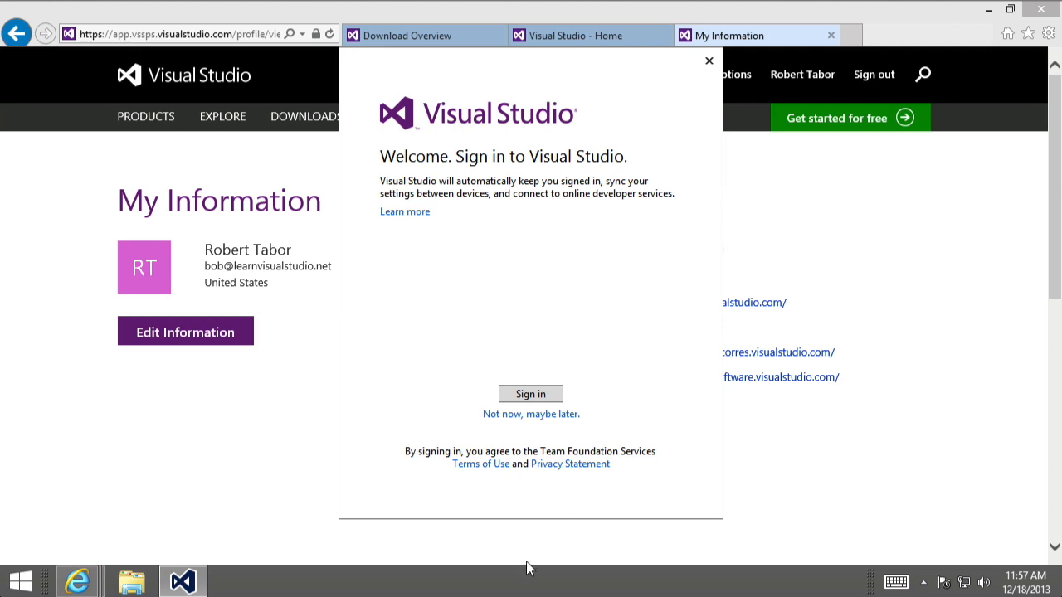
mouse_move(514, 418)
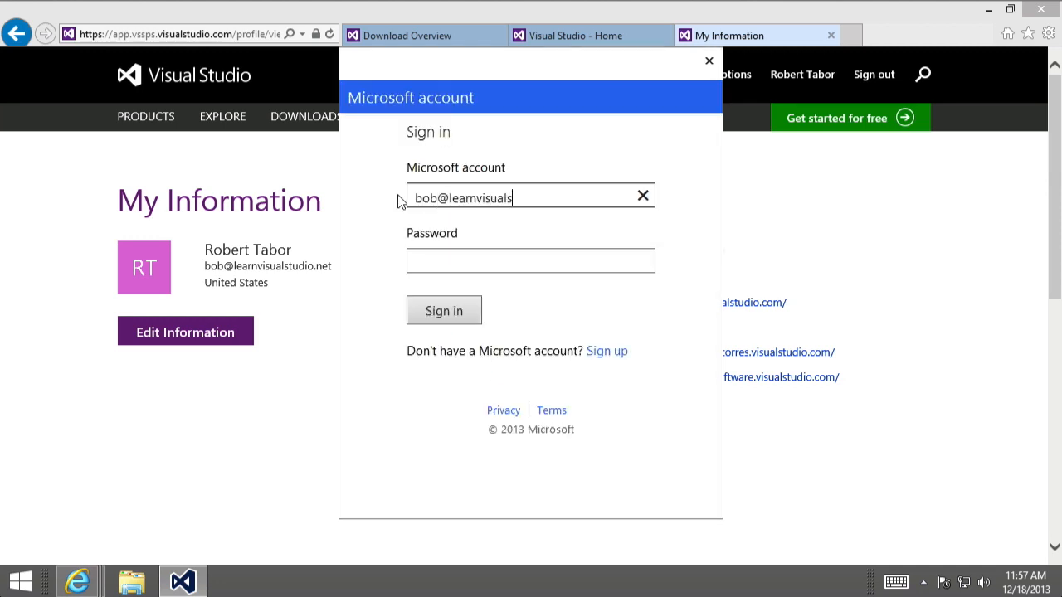
text(•••••)
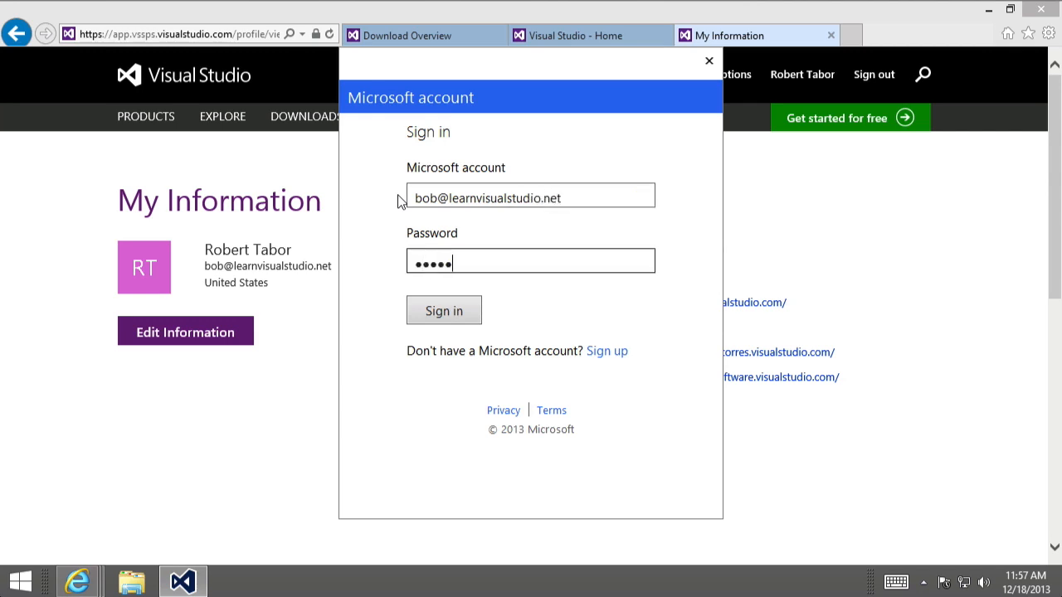
click(444, 310)
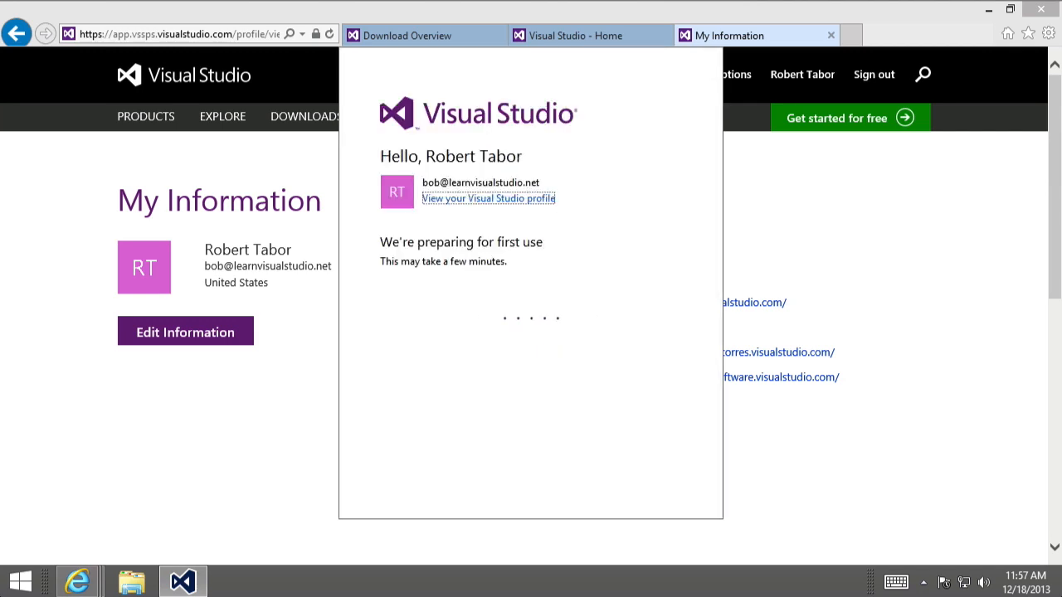